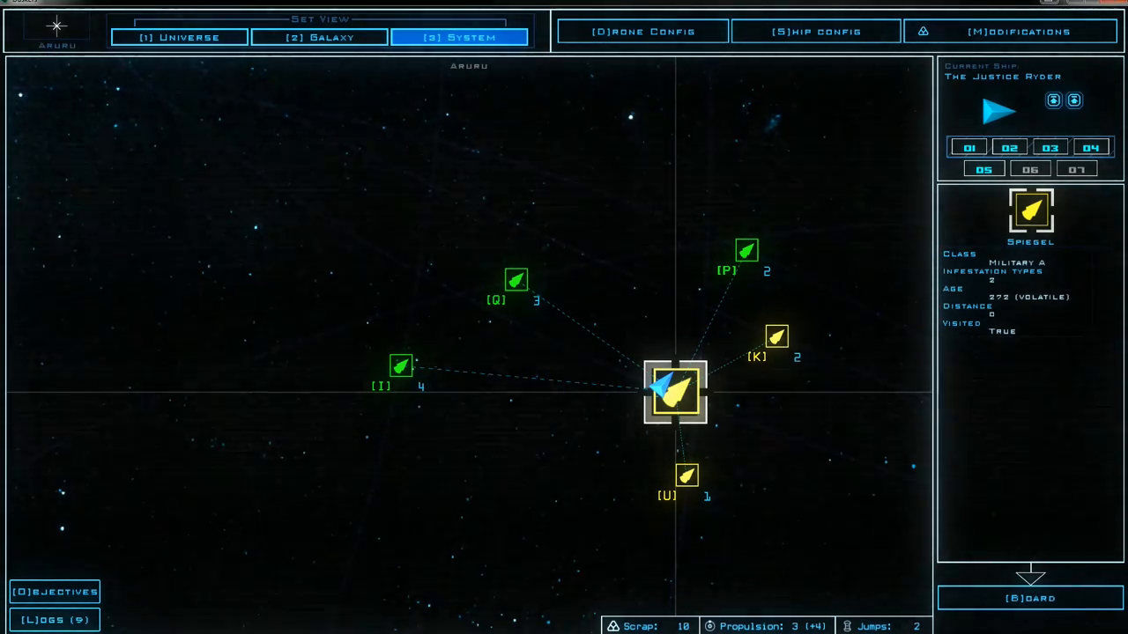
# Attempt to re-board the visited Spiegel, dismissing the can't-revisit notices, and check the drone boarding configuration
pyautogui.click(676, 391)
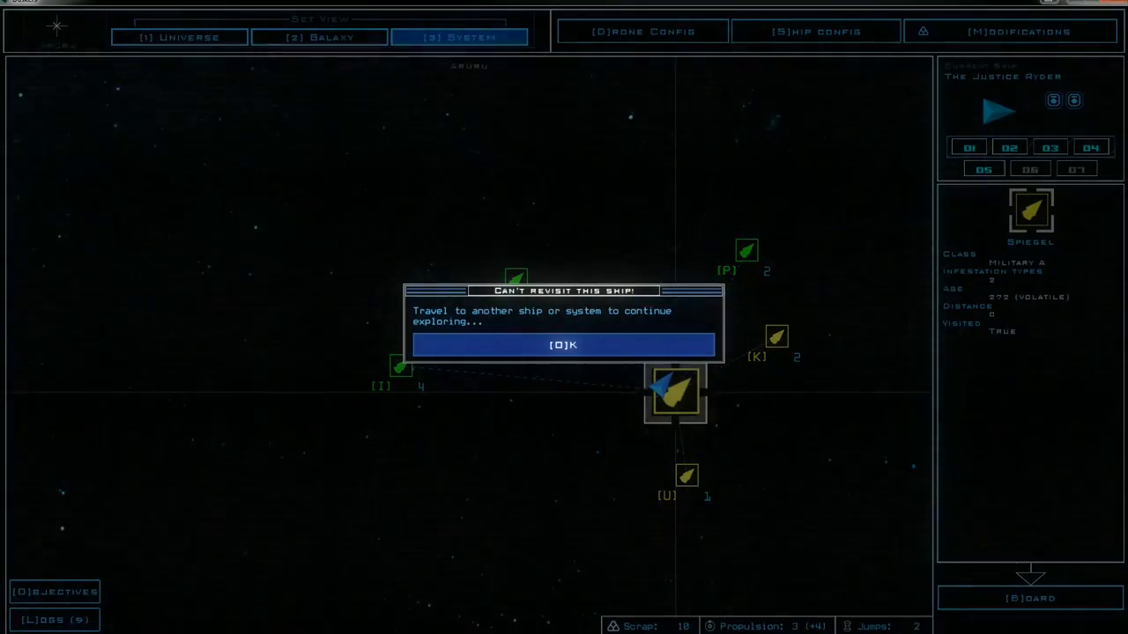
pyautogui.click(564, 344)
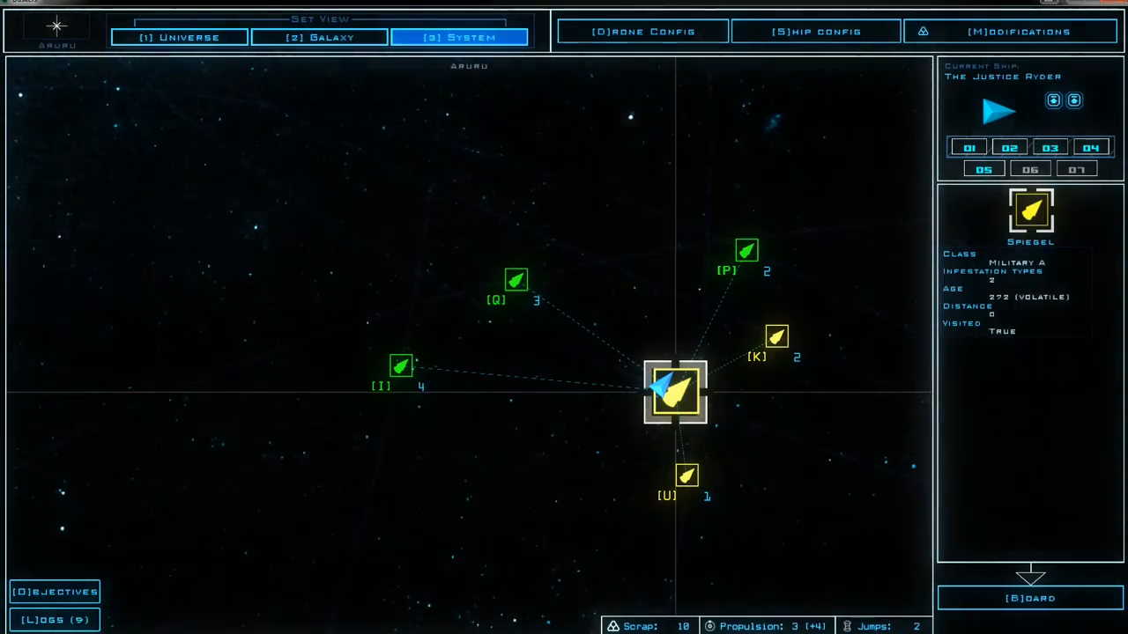
pyautogui.click(673, 391)
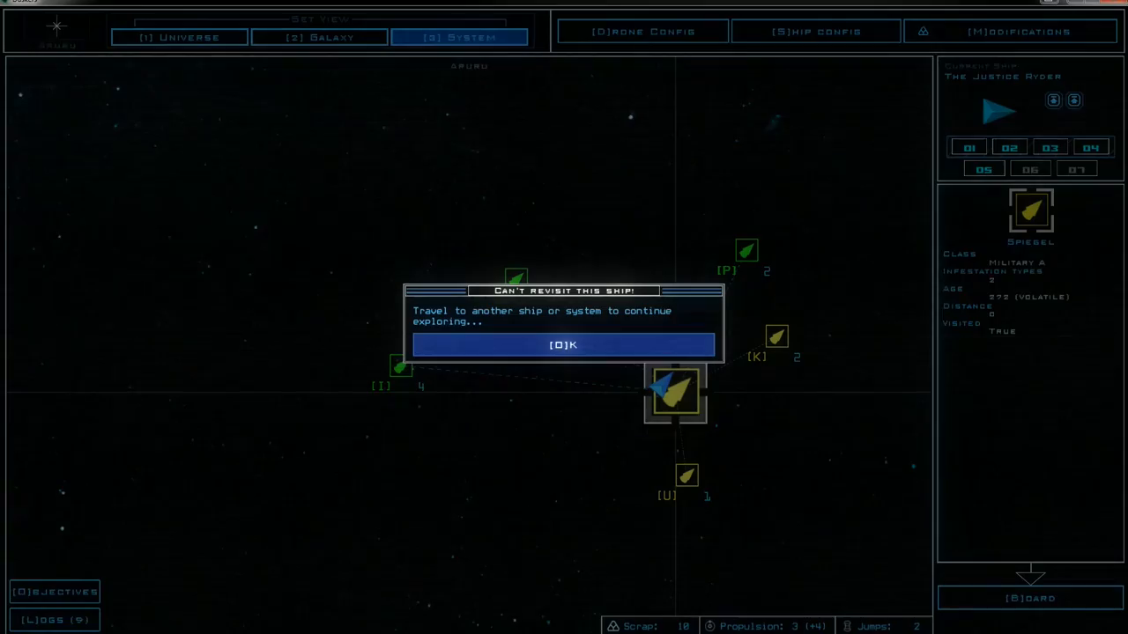
pyautogui.click(563, 343)
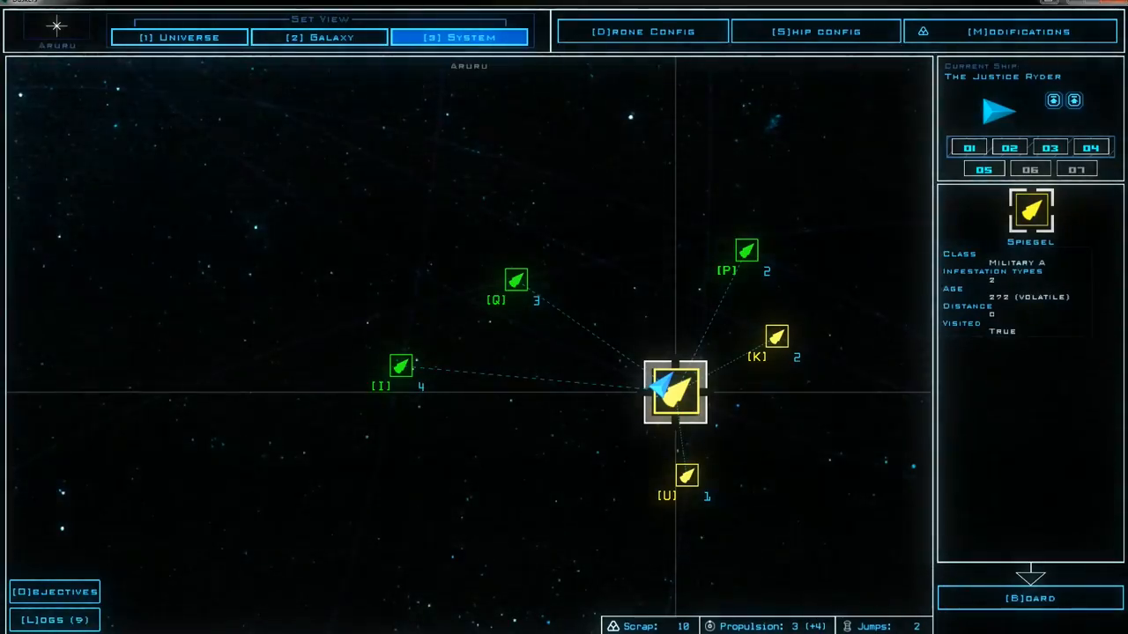
pyautogui.click(1028, 599)
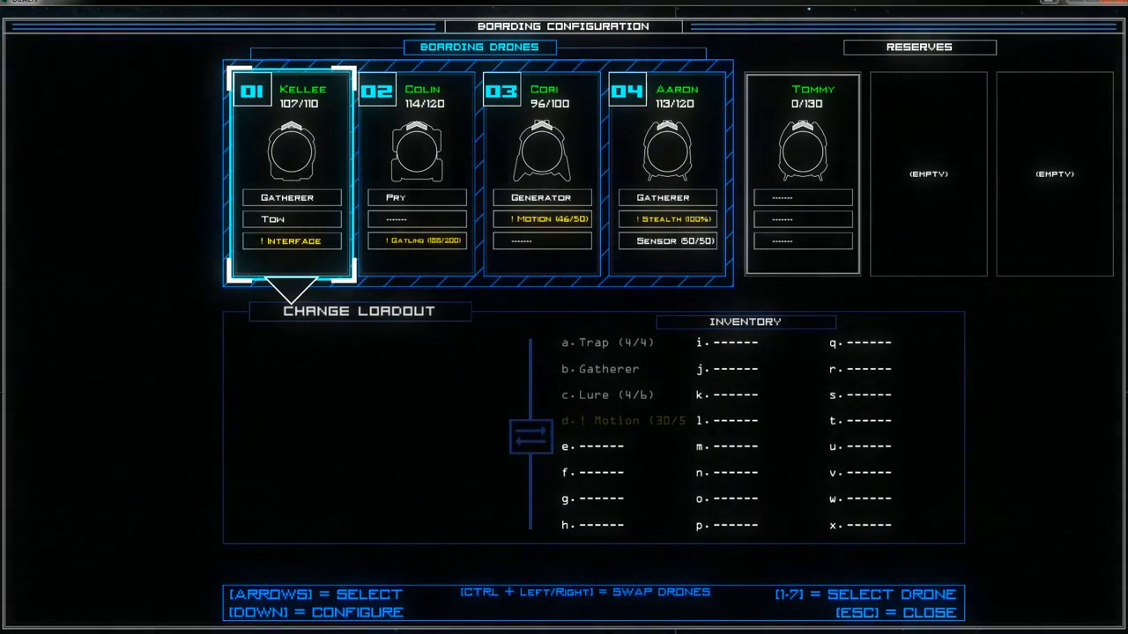
pyautogui.click(543, 173)
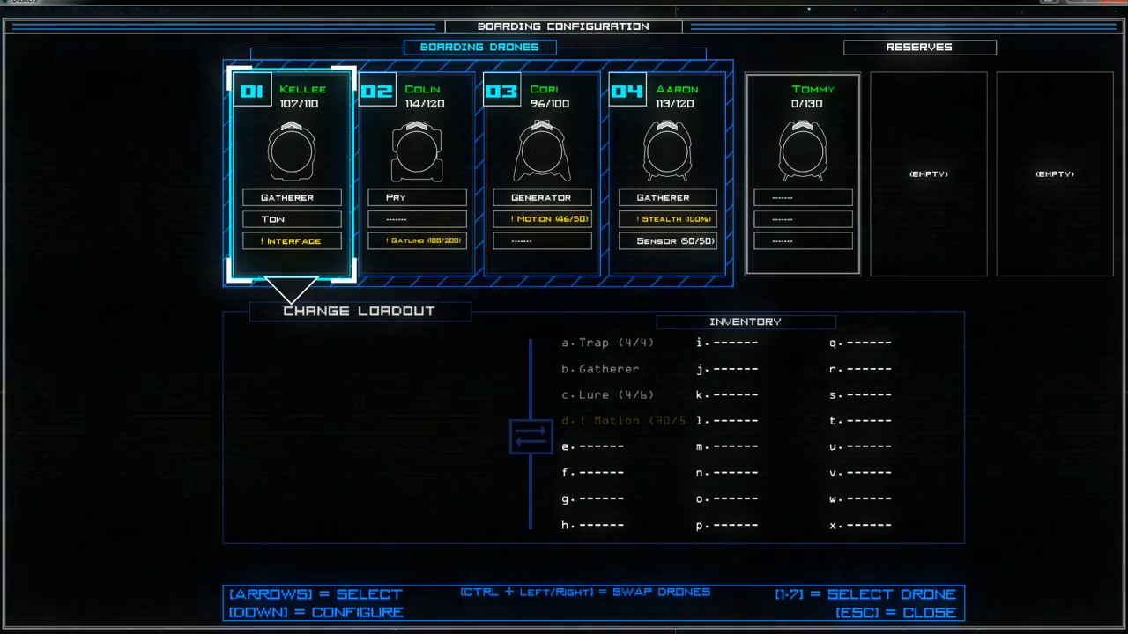
pyautogui.press('Escape')
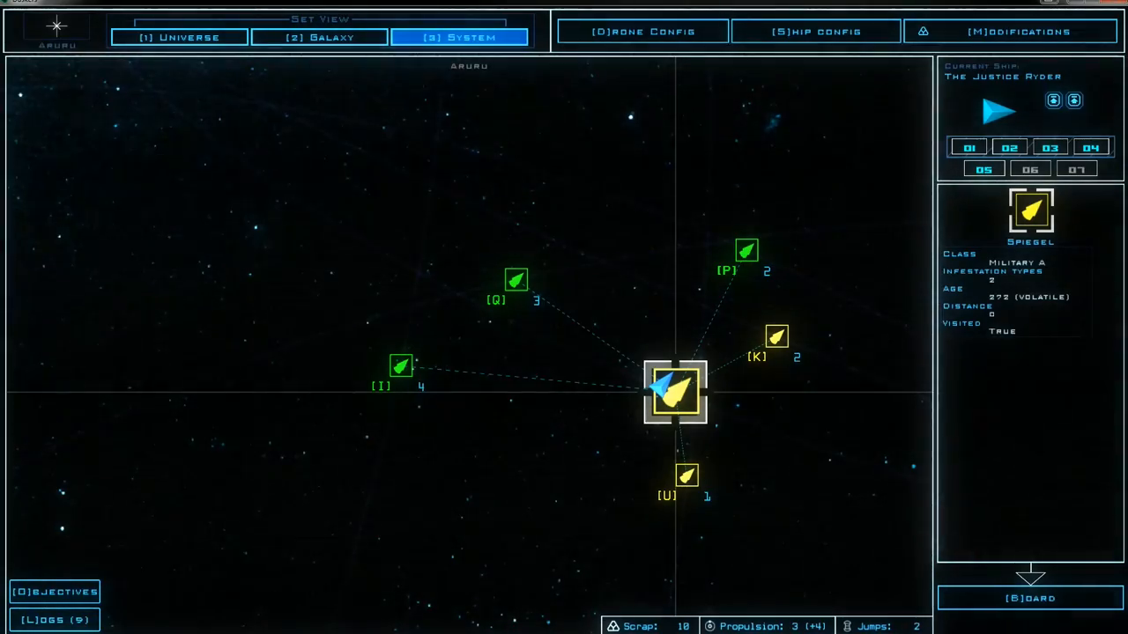
pyautogui.click(1029, 599)
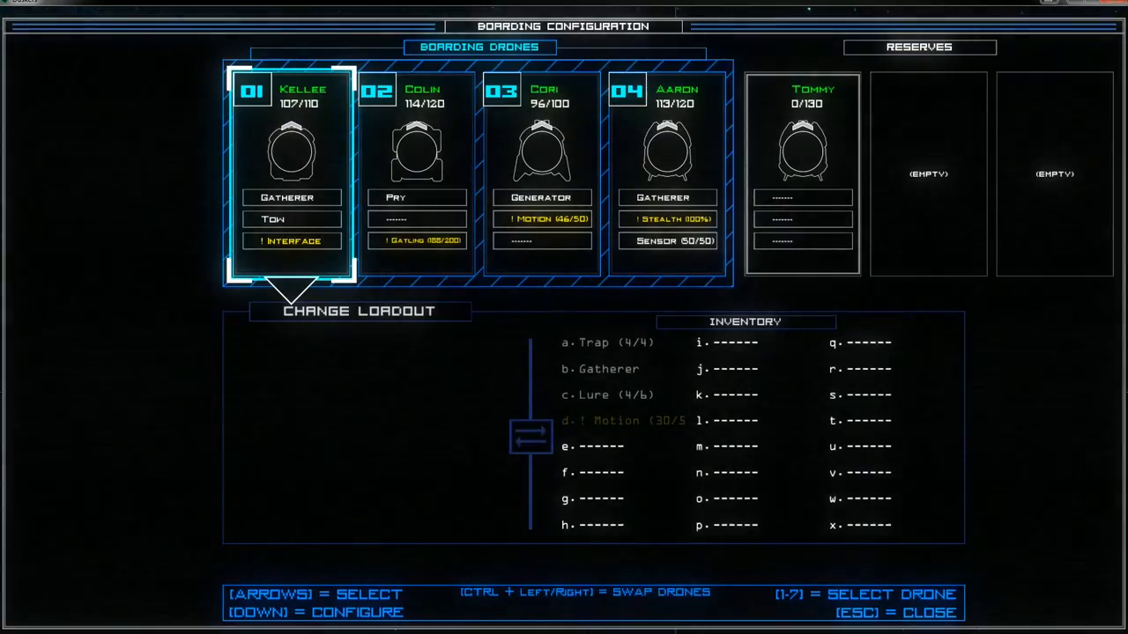
pyautogui.press('Escape')
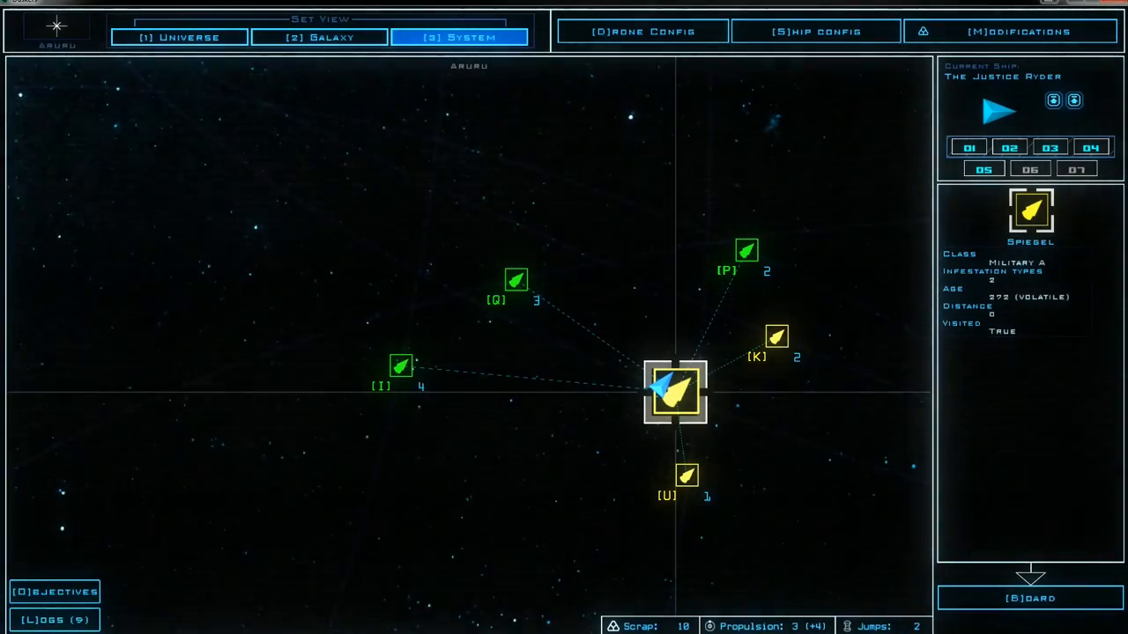
# Check the Triumph station and Spiegel again, then review the ship's installed upgrades in Ship Config
pyautogui.click(674, 391)
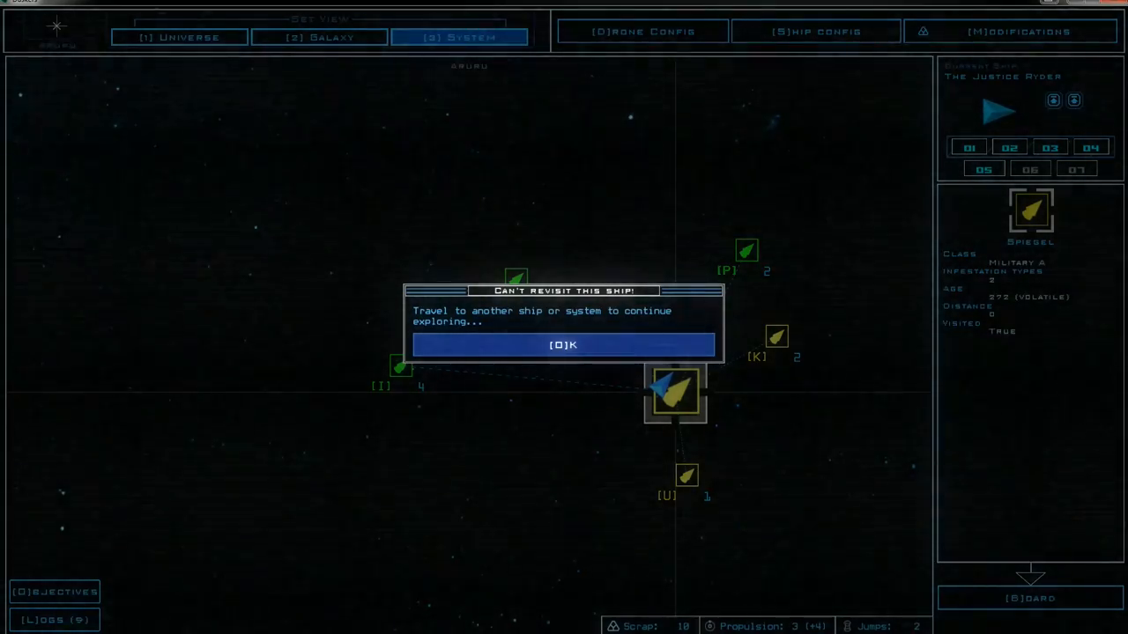
pyautogui.click(564, 344)
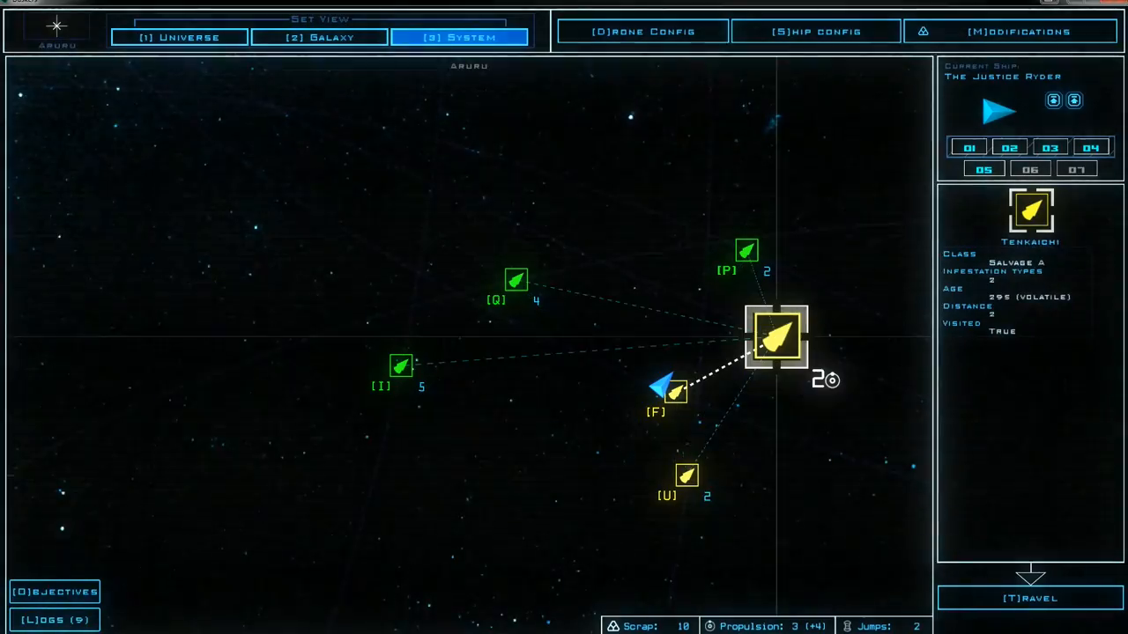
pyautogui.click(687, 476)
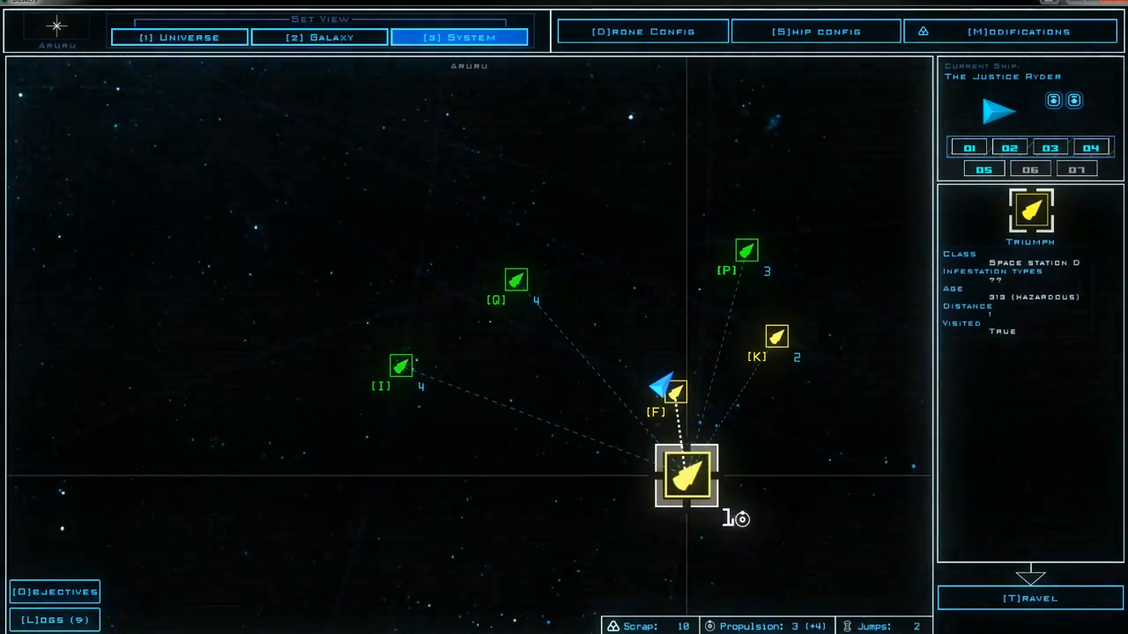
pyautogui.click(687, 476)
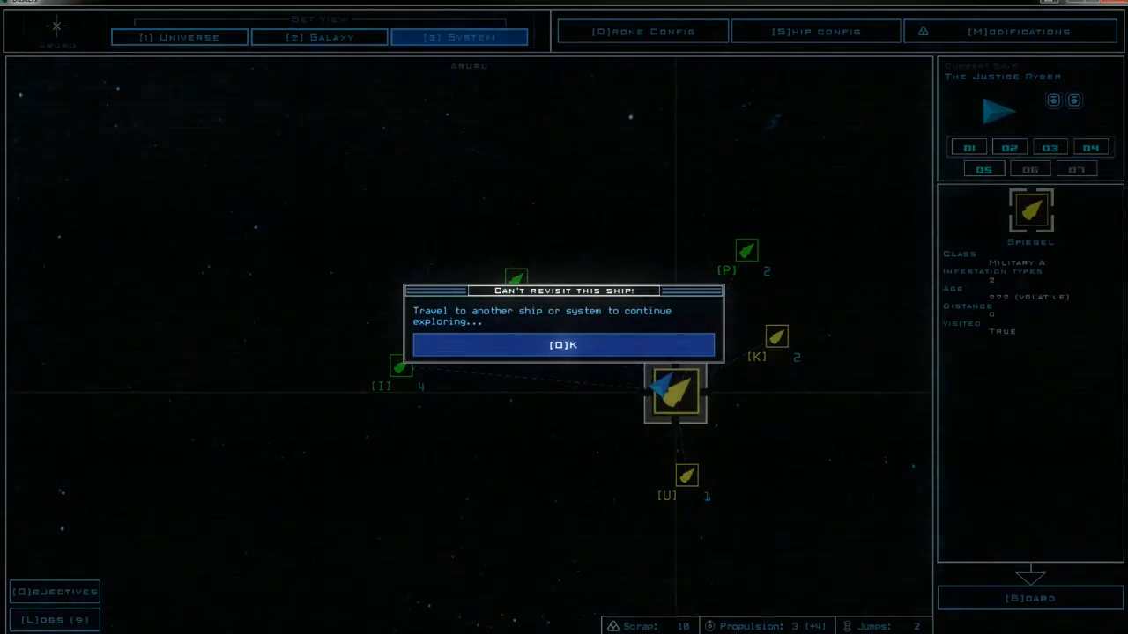
pyautogui.click(564, 343)
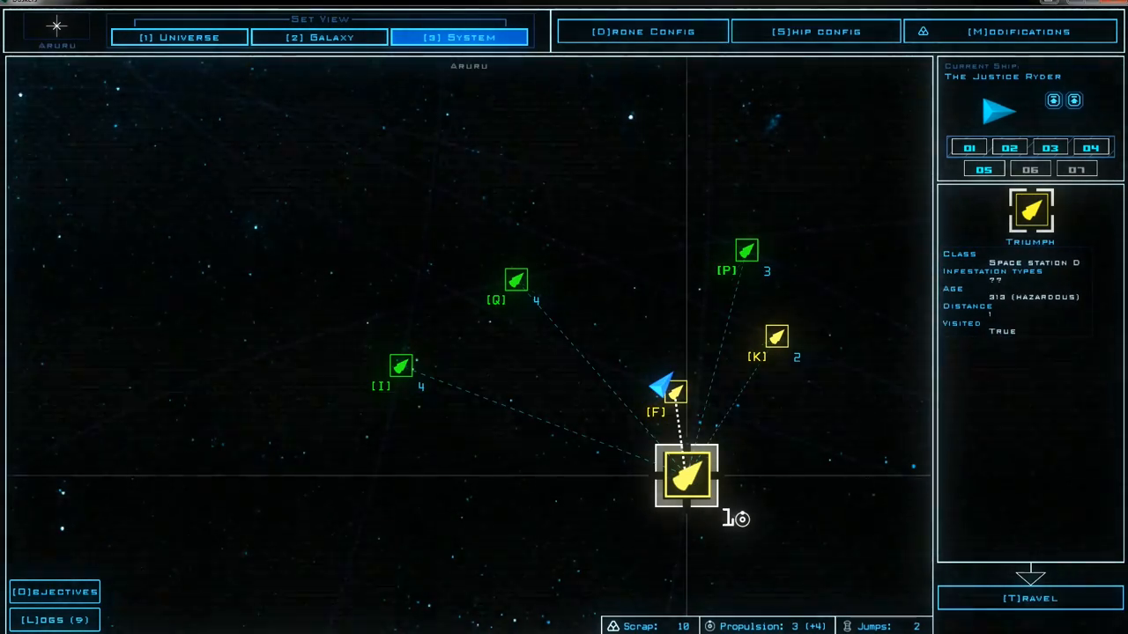
pyautogui.click(673, 391)
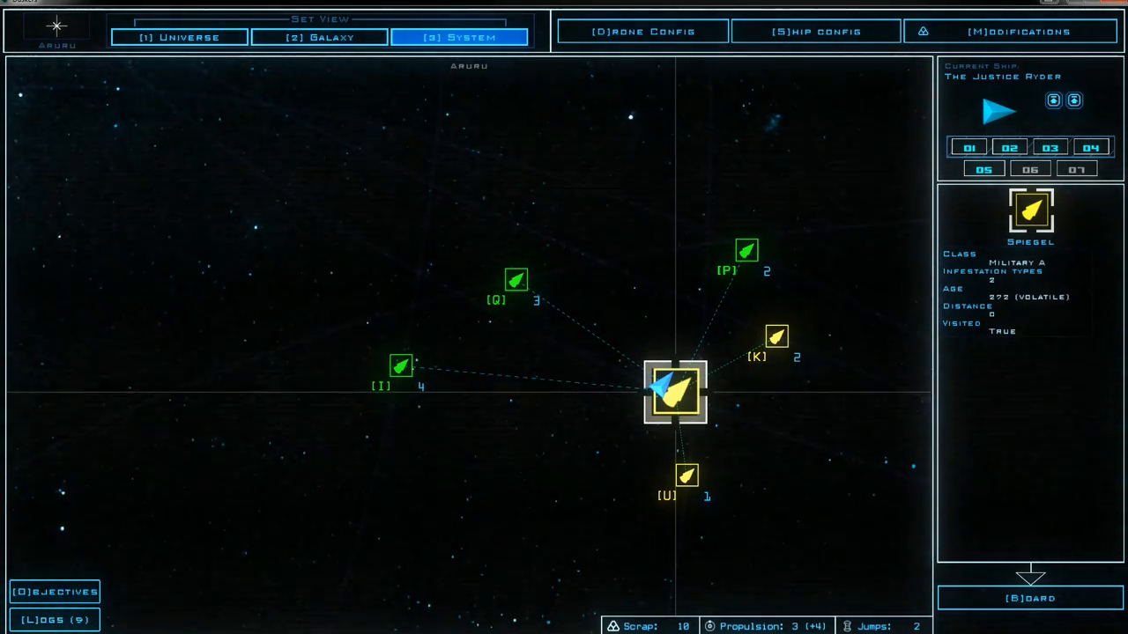
pyautogui.click(1029, 599)
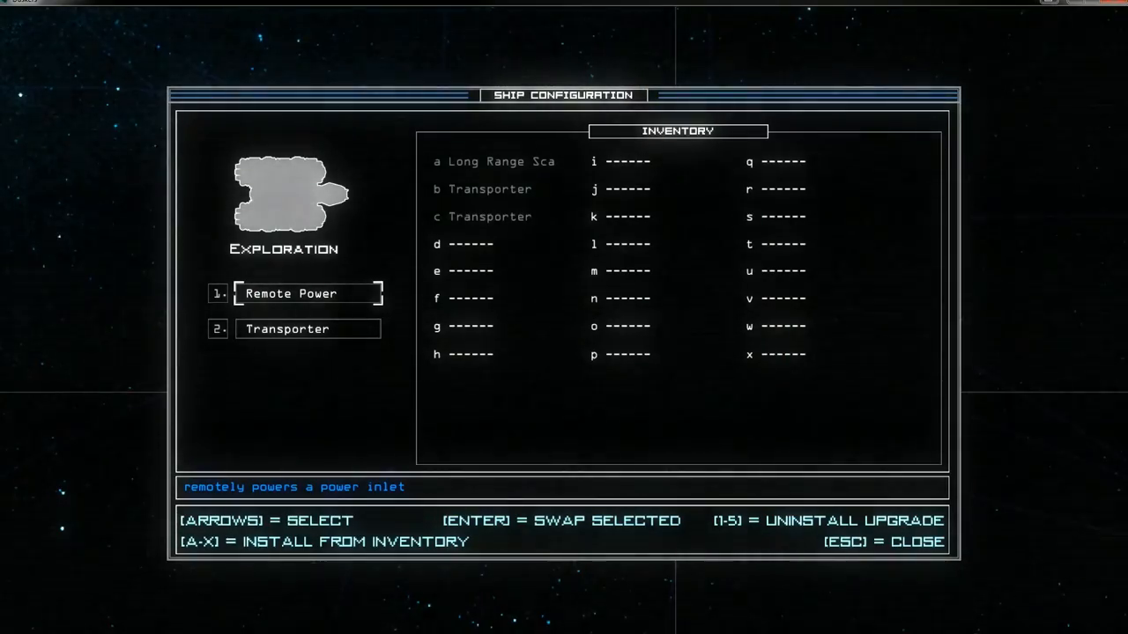
pyautogui.press('Escape')
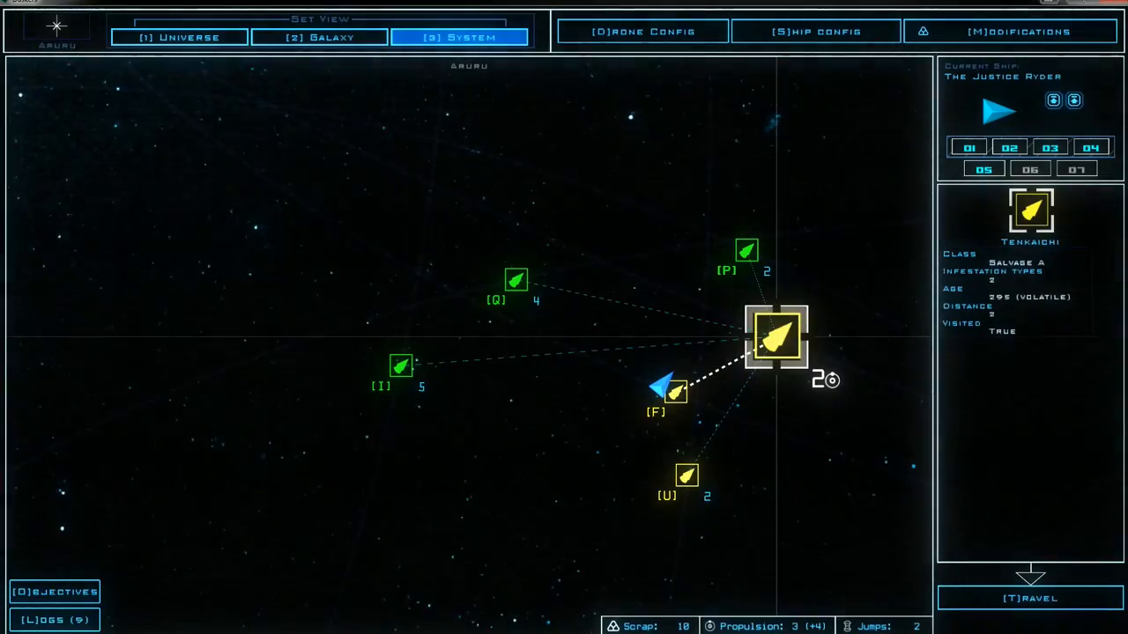
# Travel to the unvisited Metalloid derelict and review the drone loadouts before boarding
pyautogui.click(515, 281)
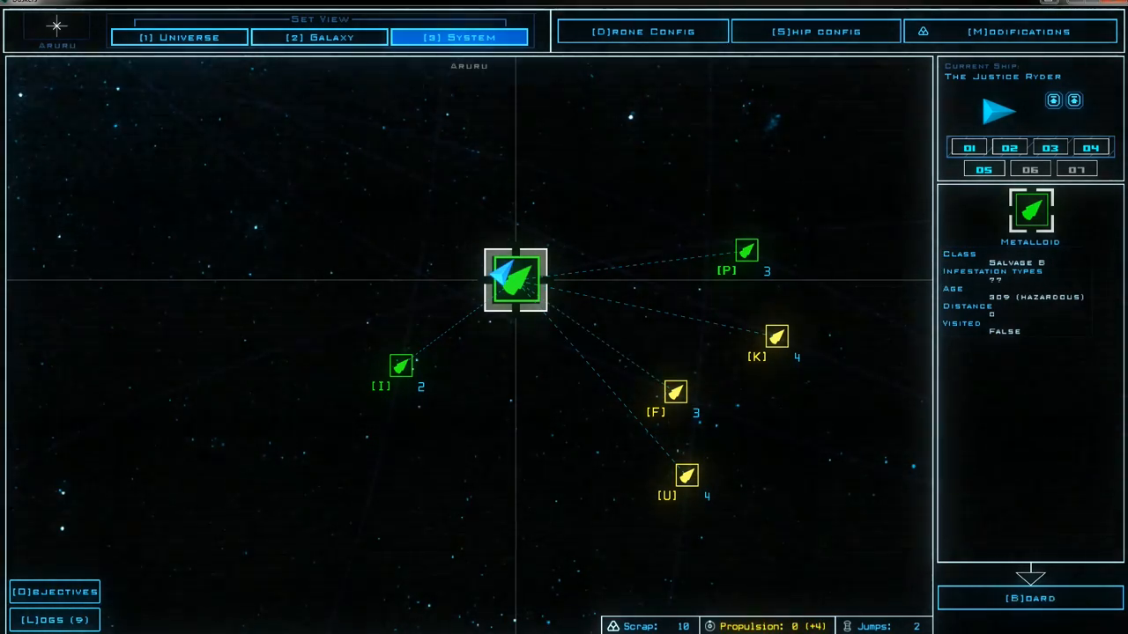
pyautogui.click(1029, 599)
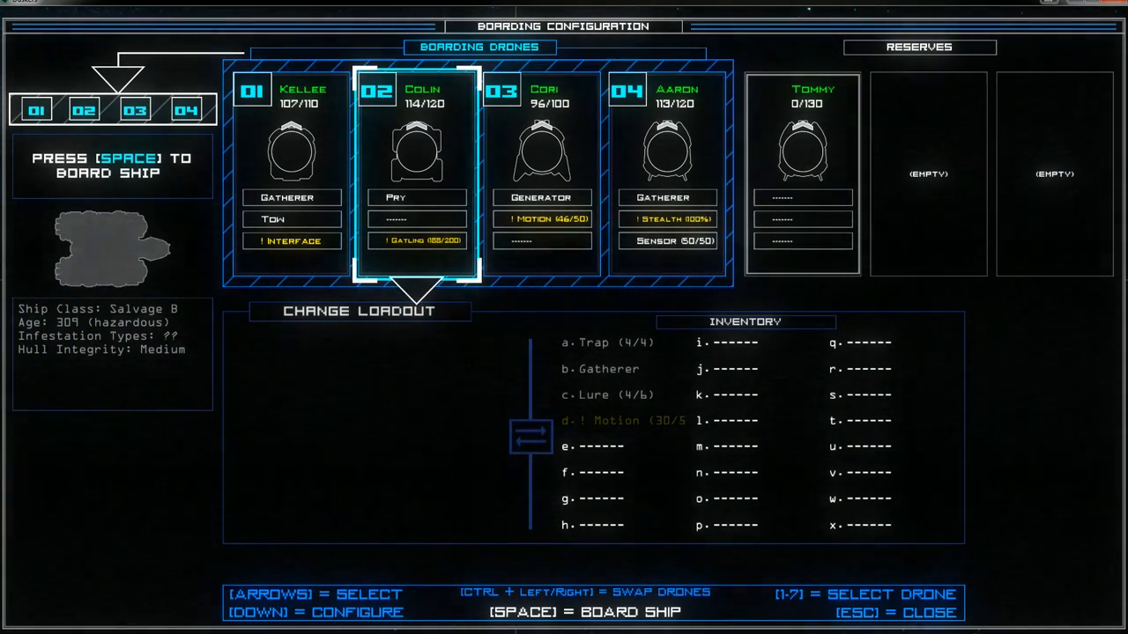
pyautogui.press('Left')
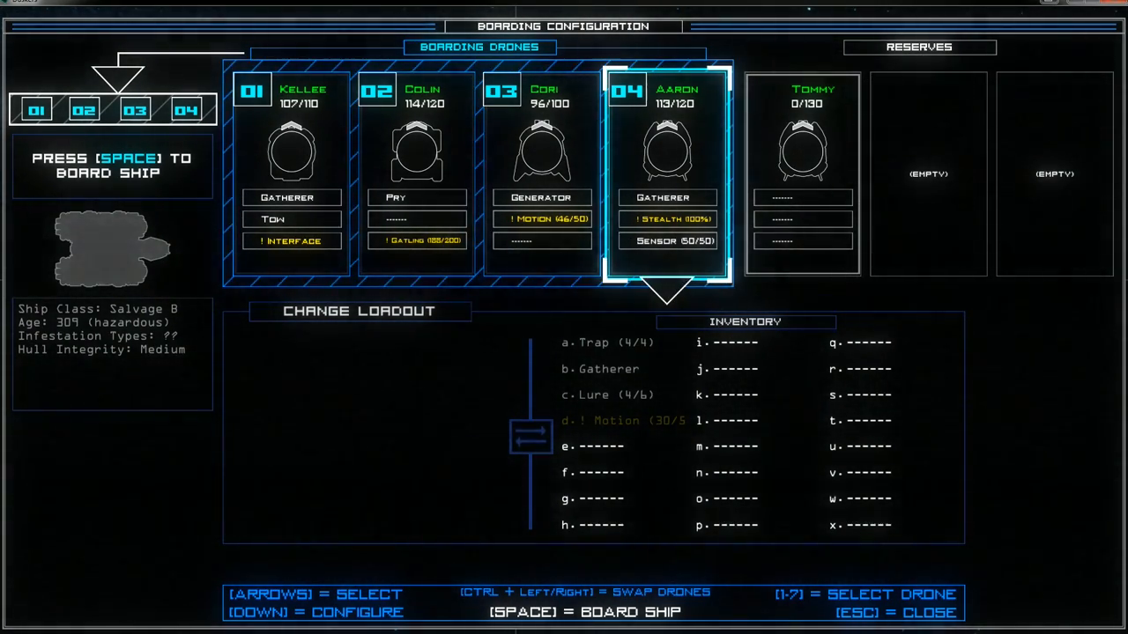
pyautogui.press('Left')
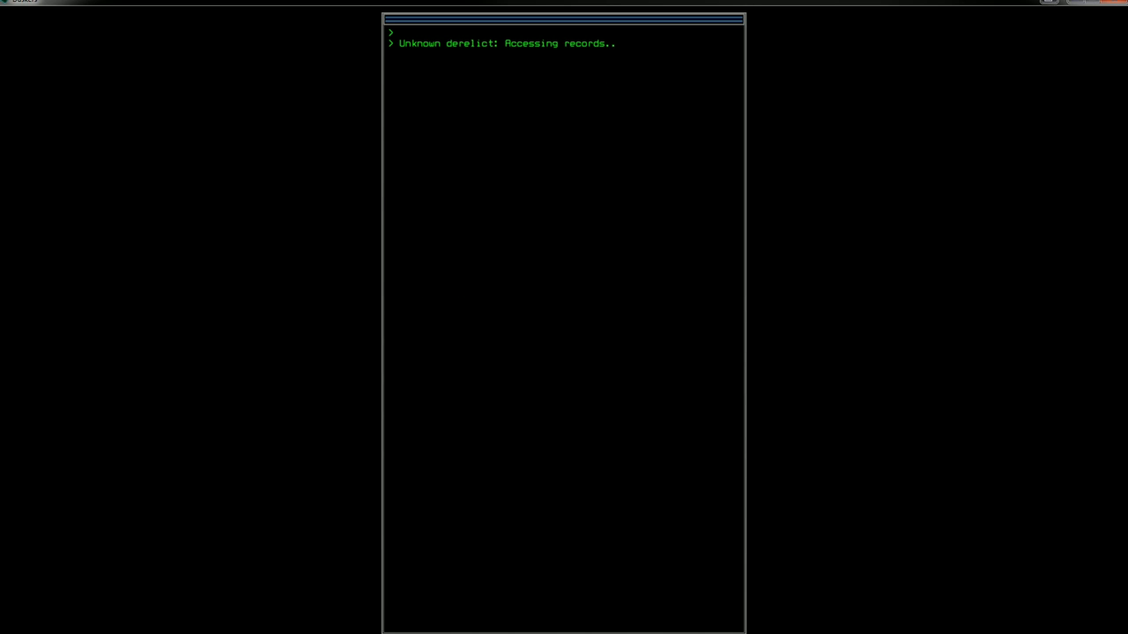
# Continue through the Metalloid's scan report and send all drones into room r3
pyautogui.press('enter')
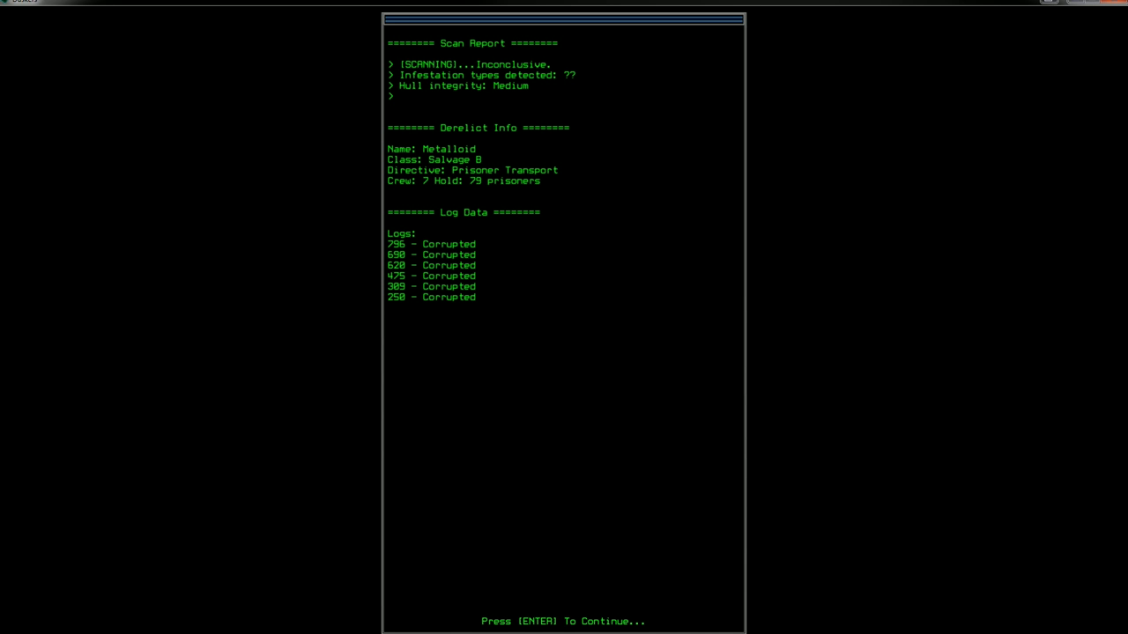
pyautogui.press('enter')
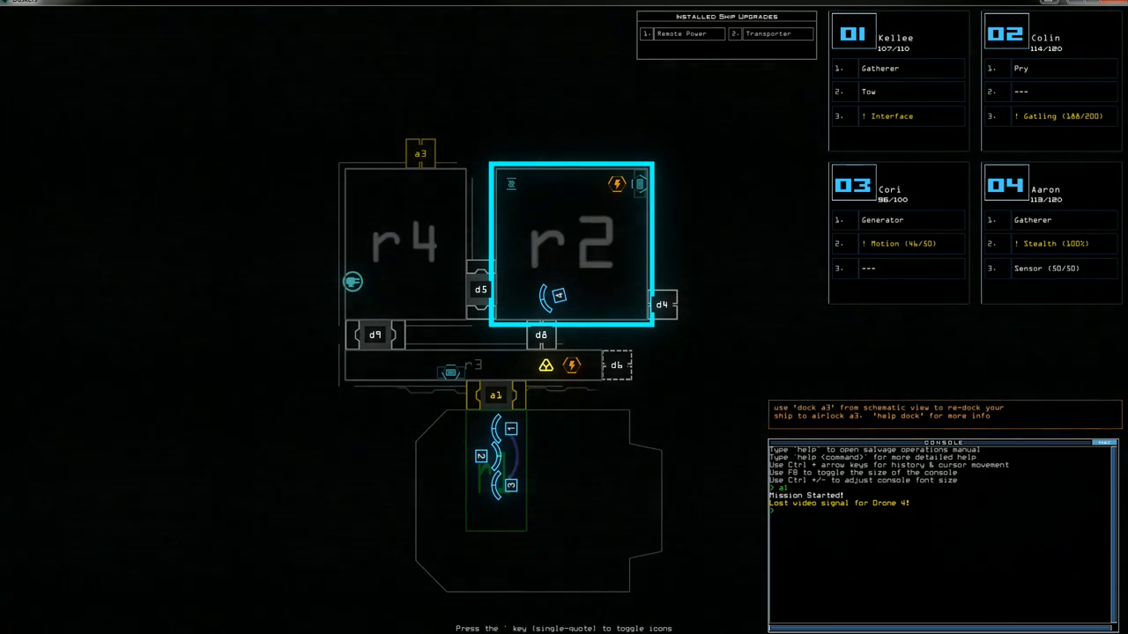
pyautogui.write('navigate')
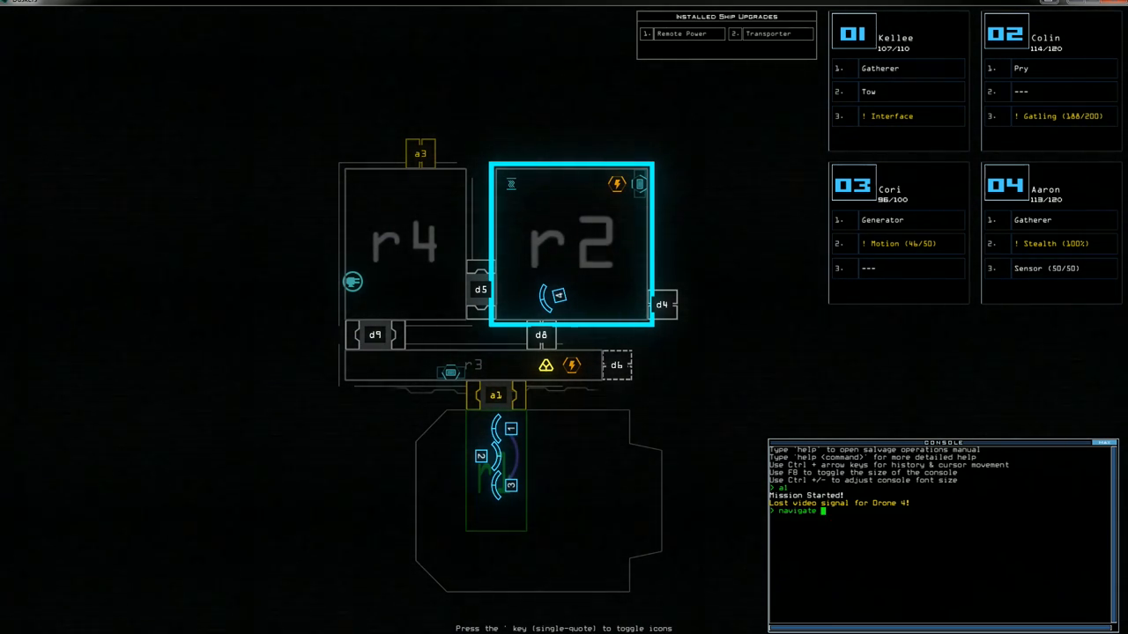
pyautogui.write('all')
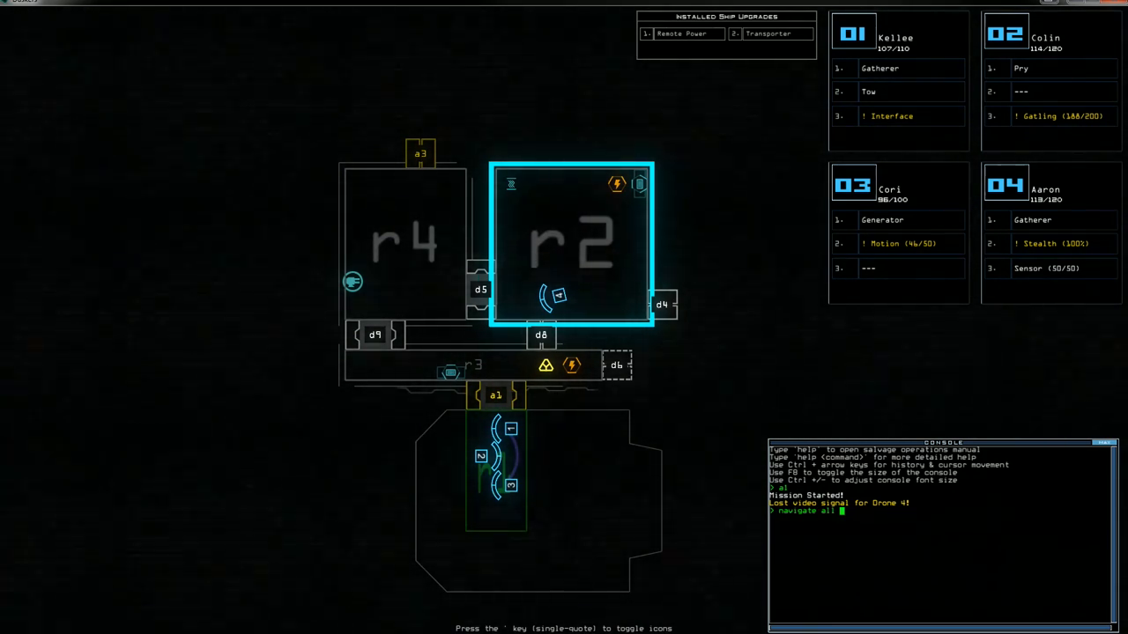
pyautogui.press('enter')
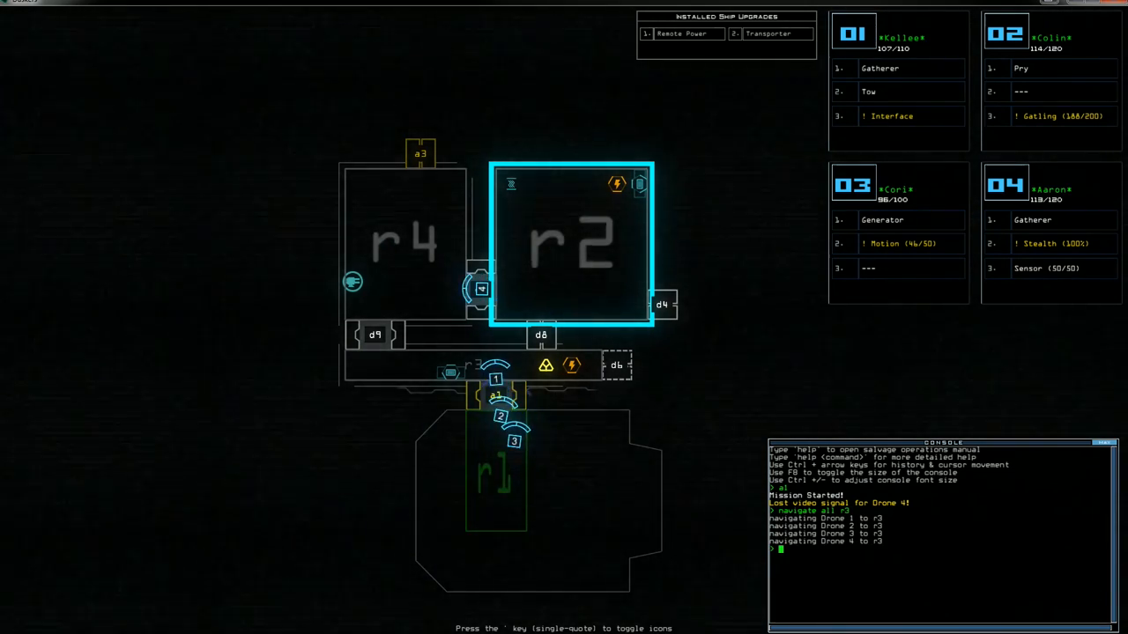
# Run a gather in r3, then navigate all drones back to r1 by the airlock
pyautogui.write('gather !')
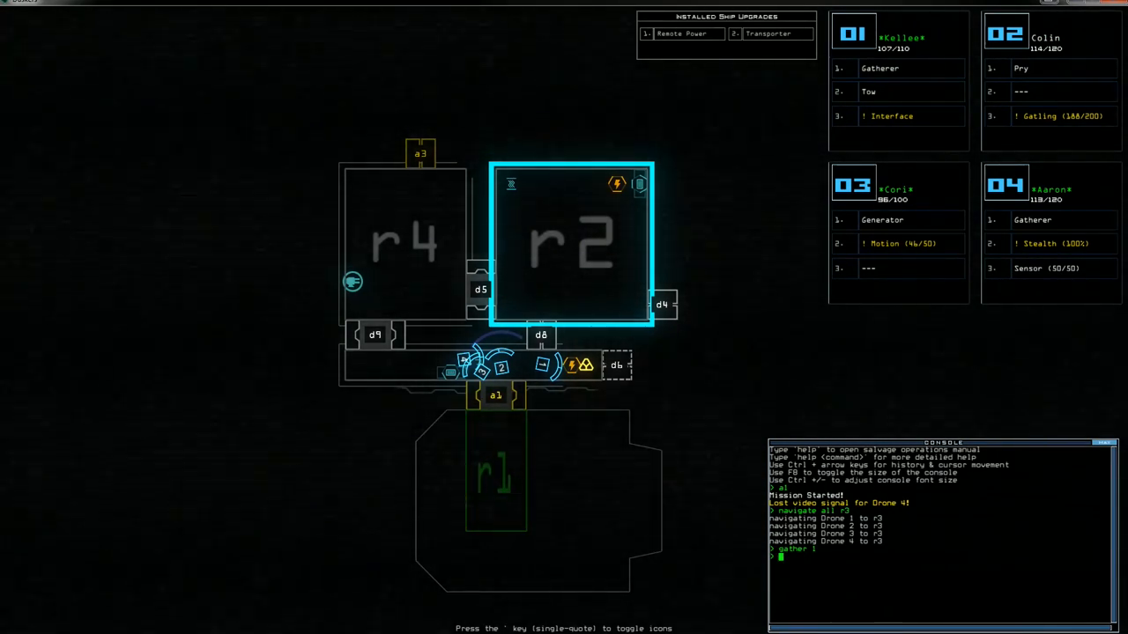
pyautogui.write('remote')
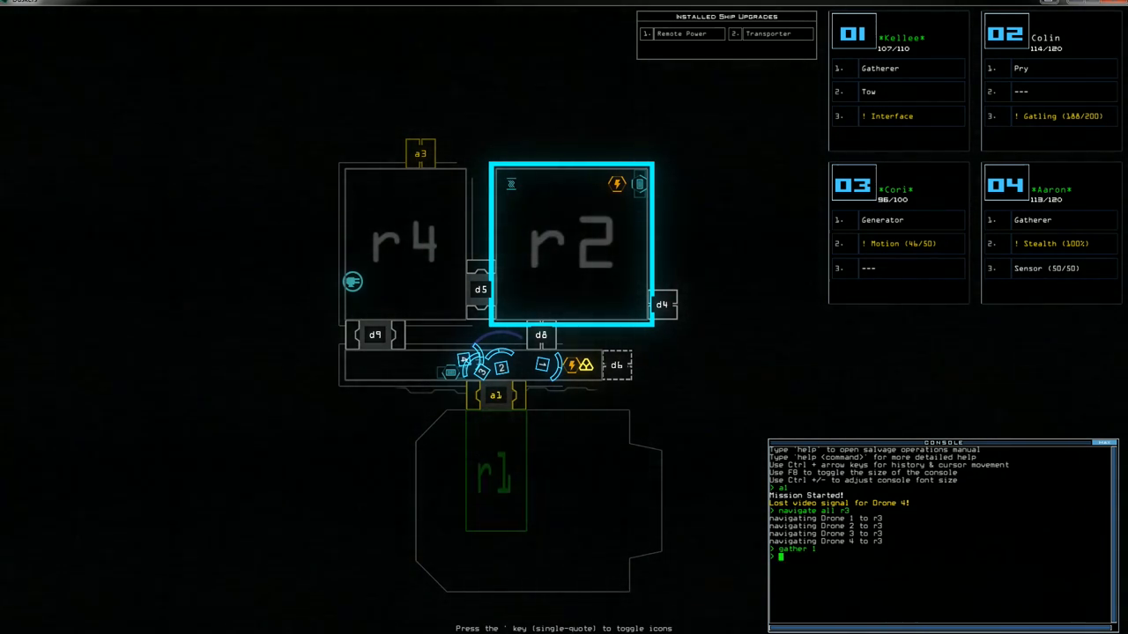
pyautogui.write('navigate all')
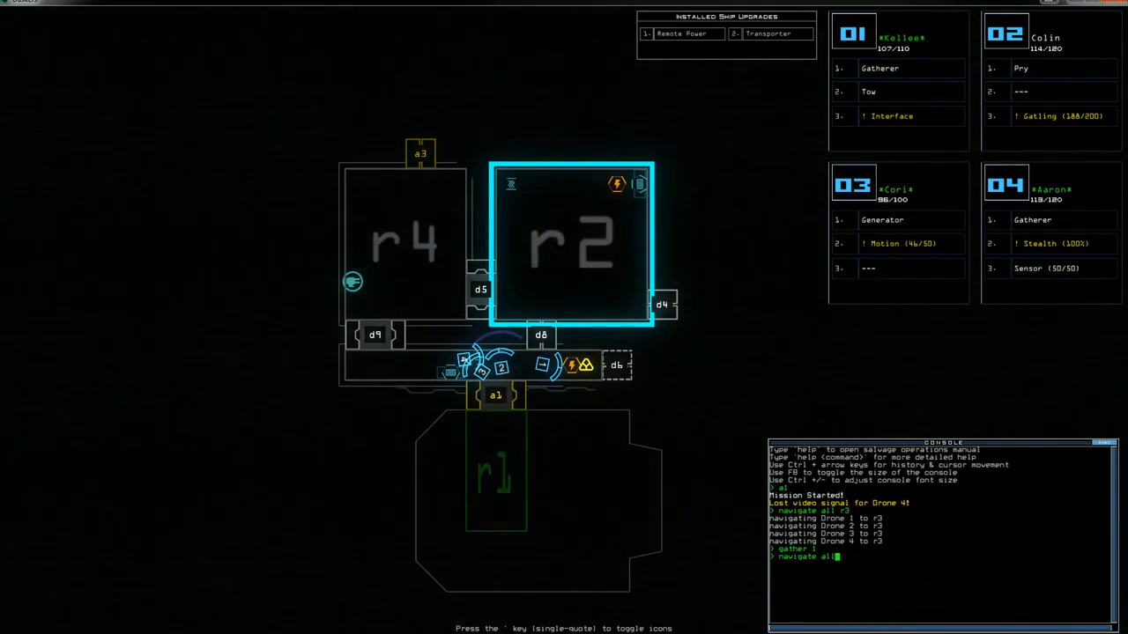
pyautogui.write('navigate all r1')
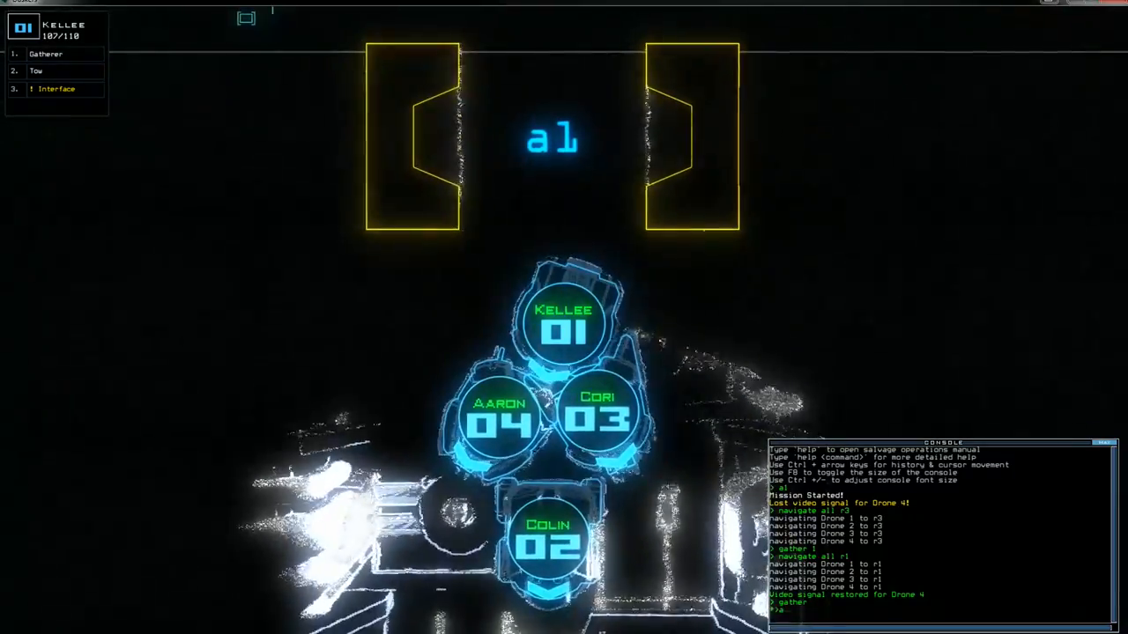
# Transport all four drones into room r2, revealing r6 beyond it
pyautogui.write('transport')
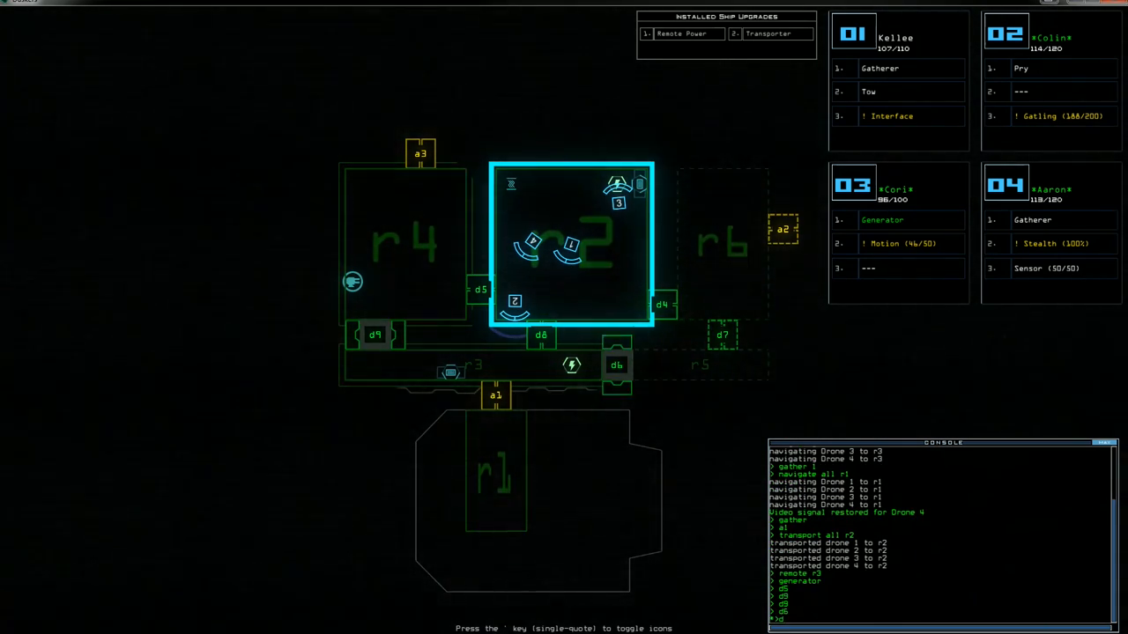
pyautogui.write('defe')
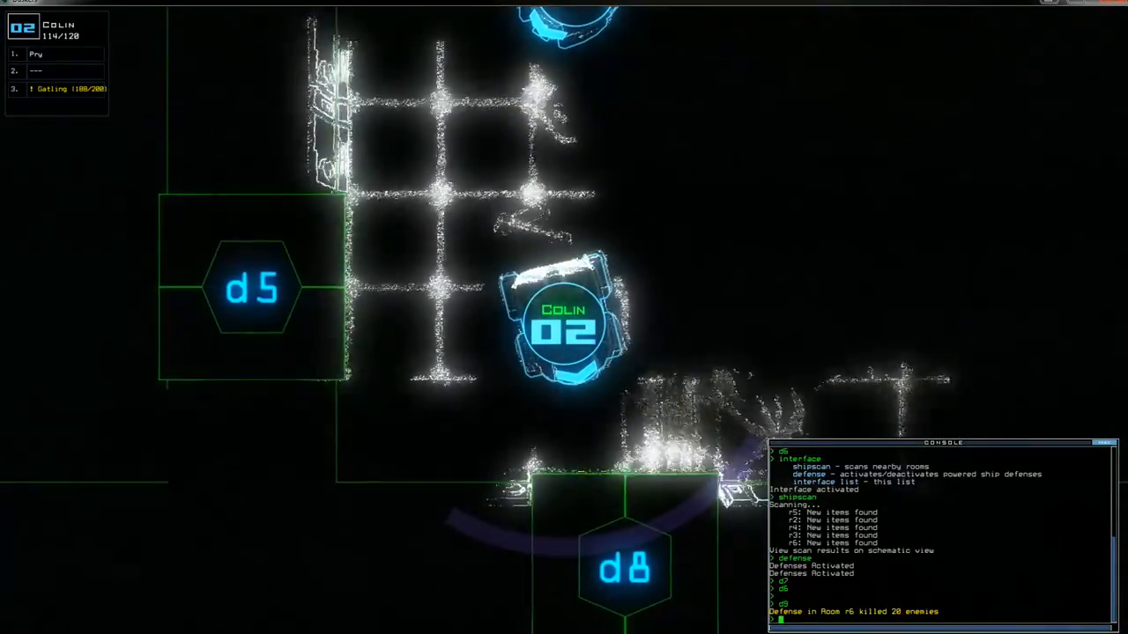
# Fire drone 2's gatling at the enemies in r6
pyautogui.write('gatling')
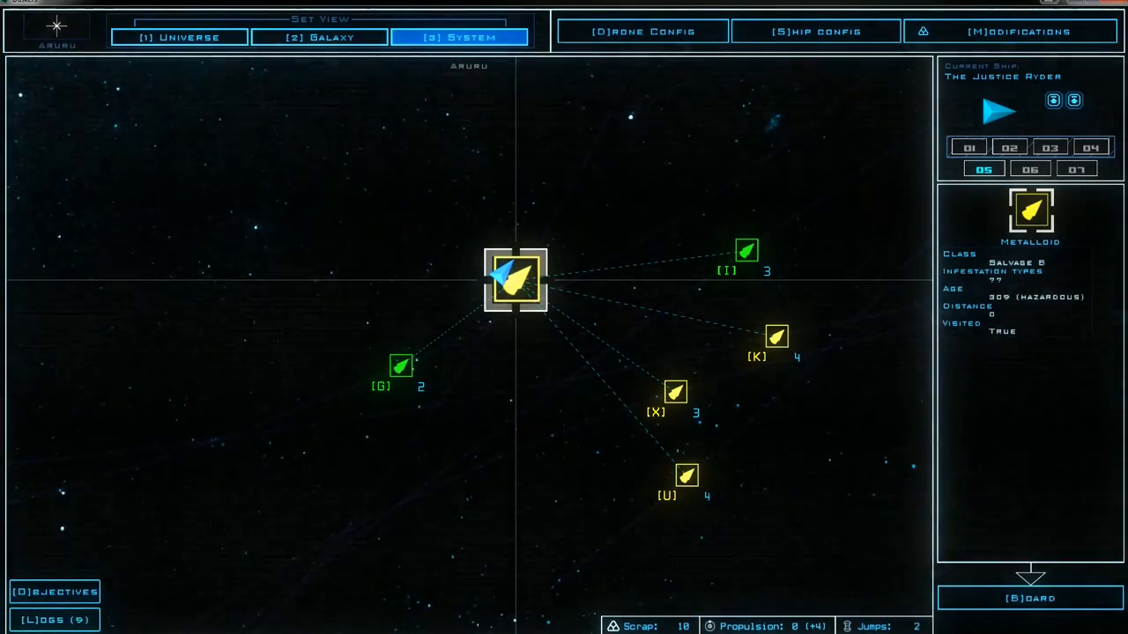
pyautogui.click(516, 278)
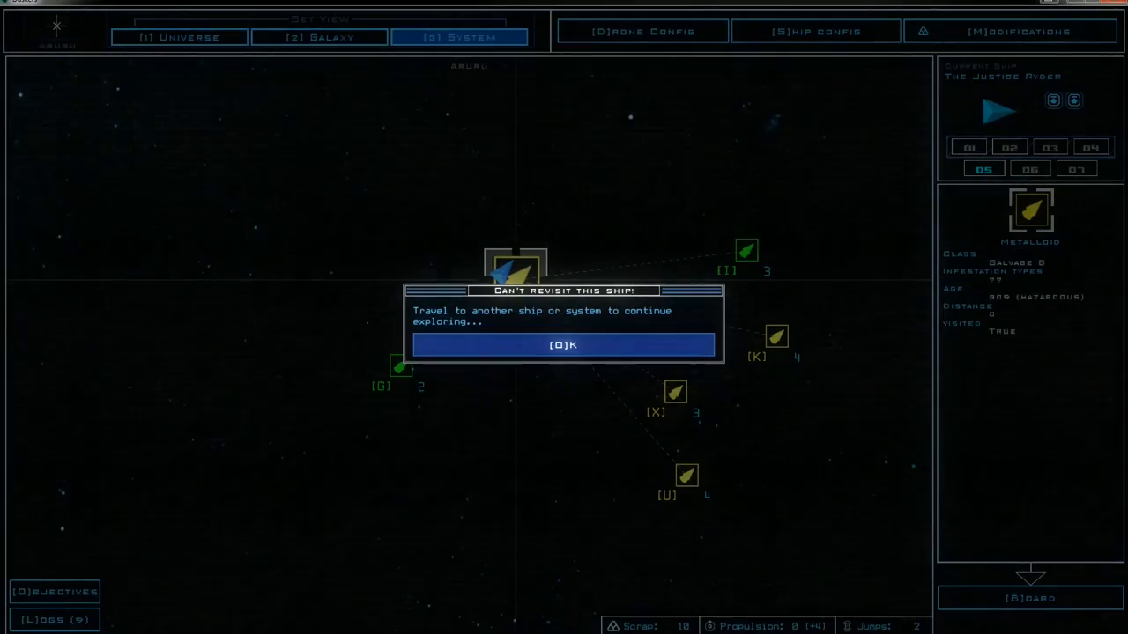
pyautogui.click(564, 343)
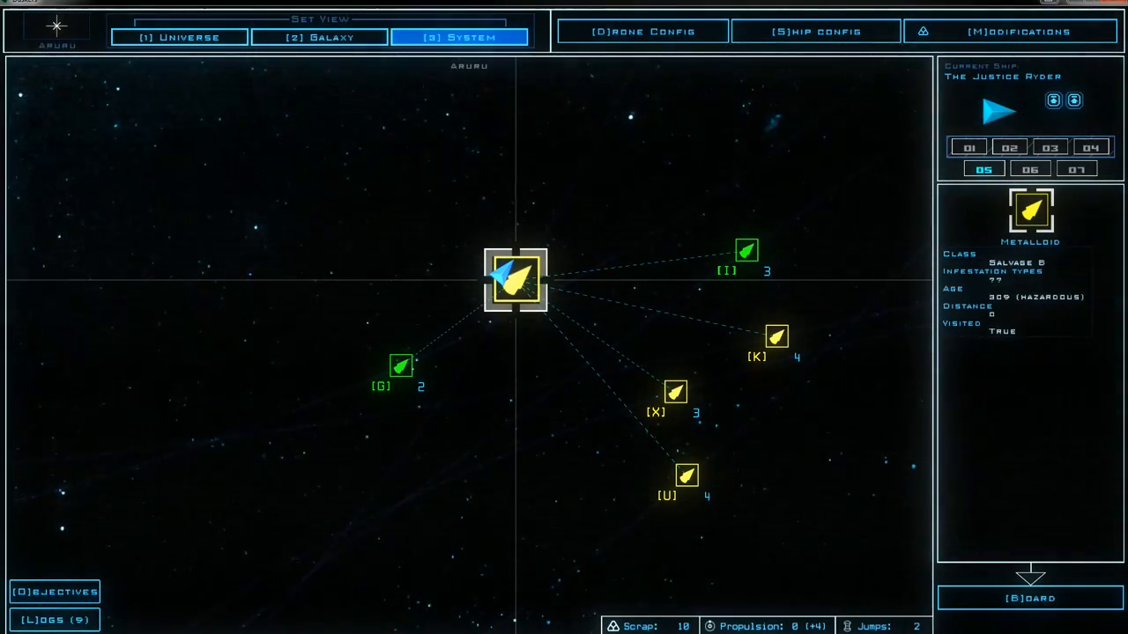
pyautogui.click(398, 365)
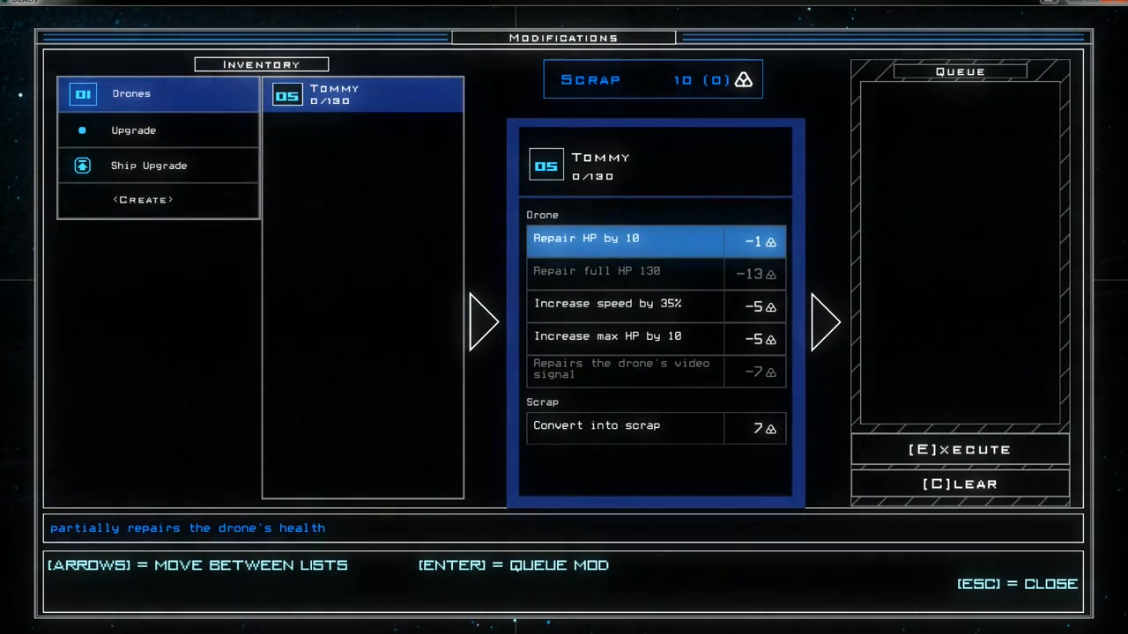
# Browse the inventory upgrades, mark a spare Transporter for scrap and queue assembling a Tow upgrade
pyautogui.click(134, 131)
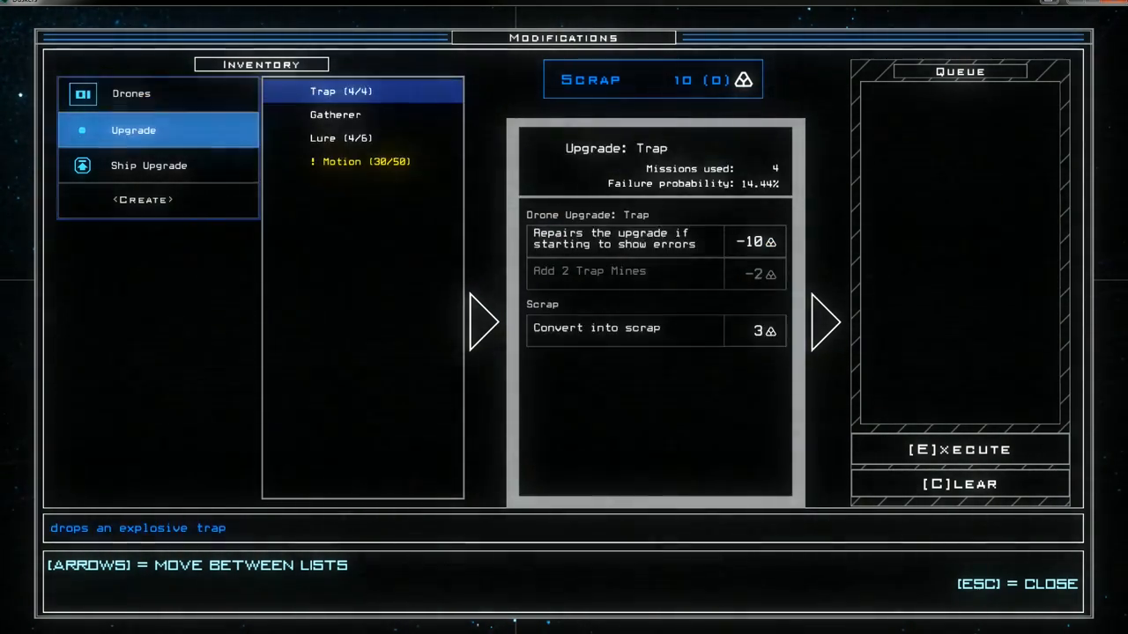
pyautogui.click(148, 165)
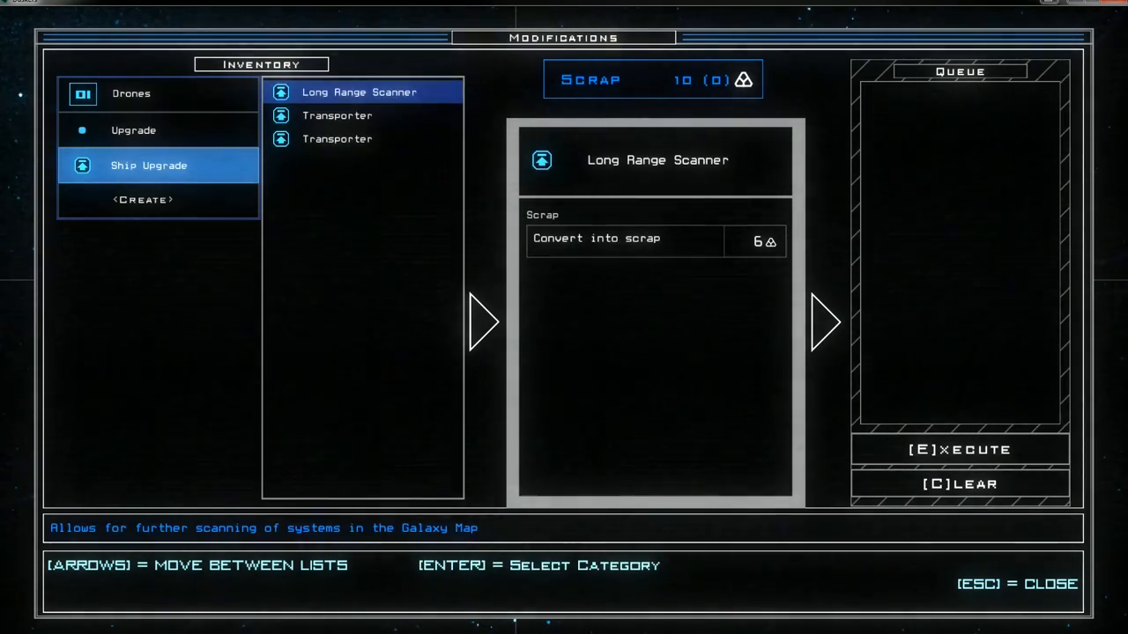
pyautogui.click(338, 137)
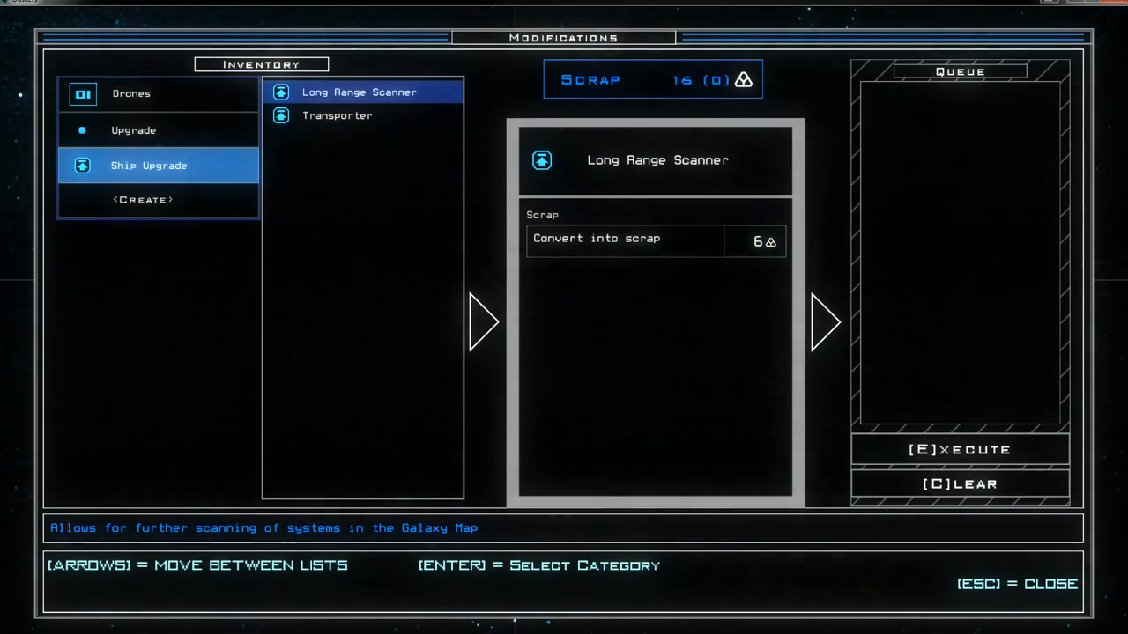
pyautogui.click(143, 200)
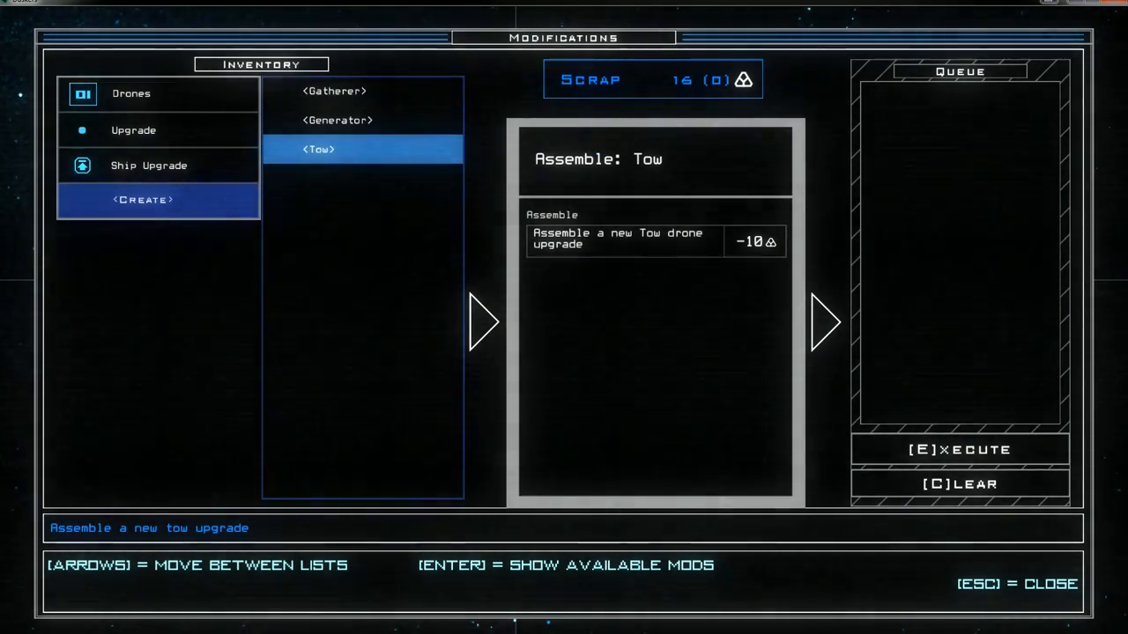
pyautogui.press('enter')
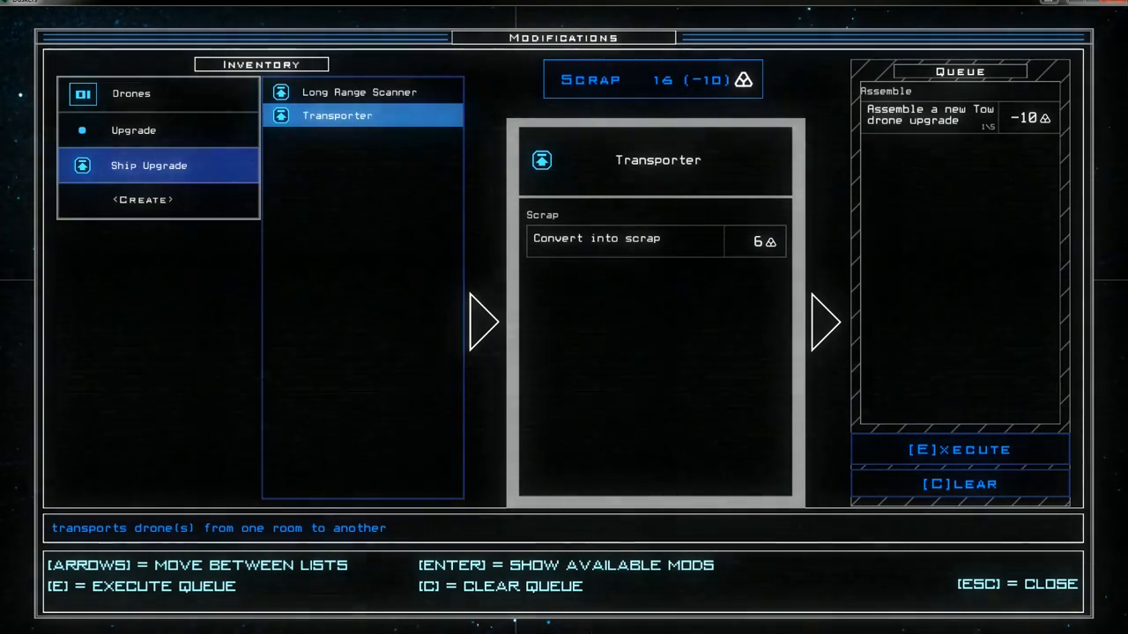
# Queue the Transporter's conversion to scrap, check the Long Range Scanner's value, and execute the modifications
pyautogui.click(625, 239)
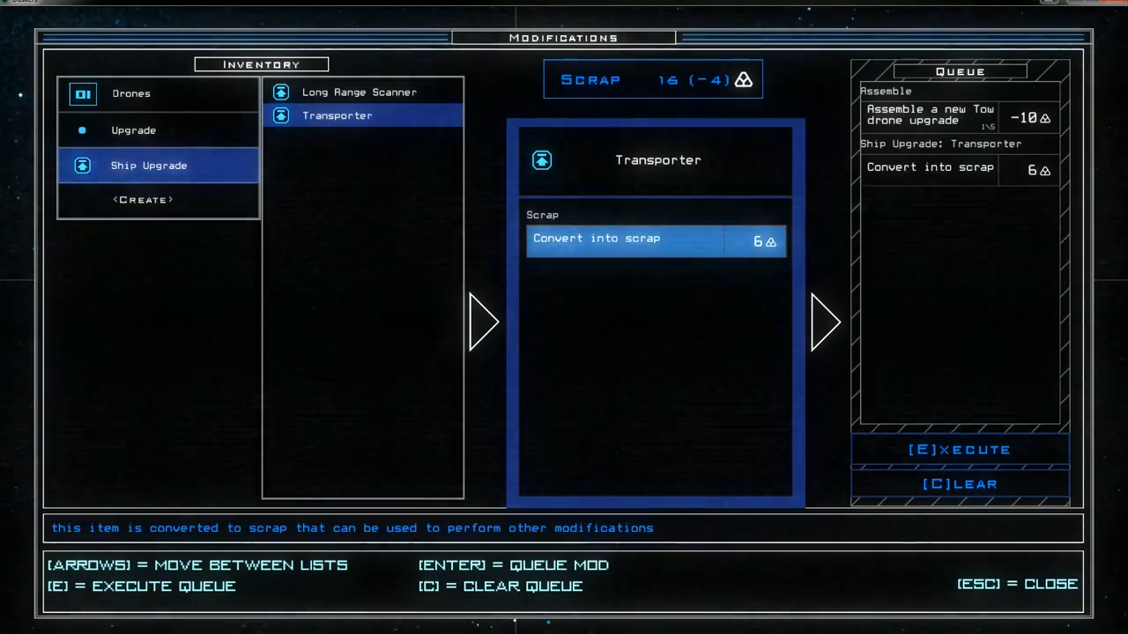
pyautogui.click(143, 199)
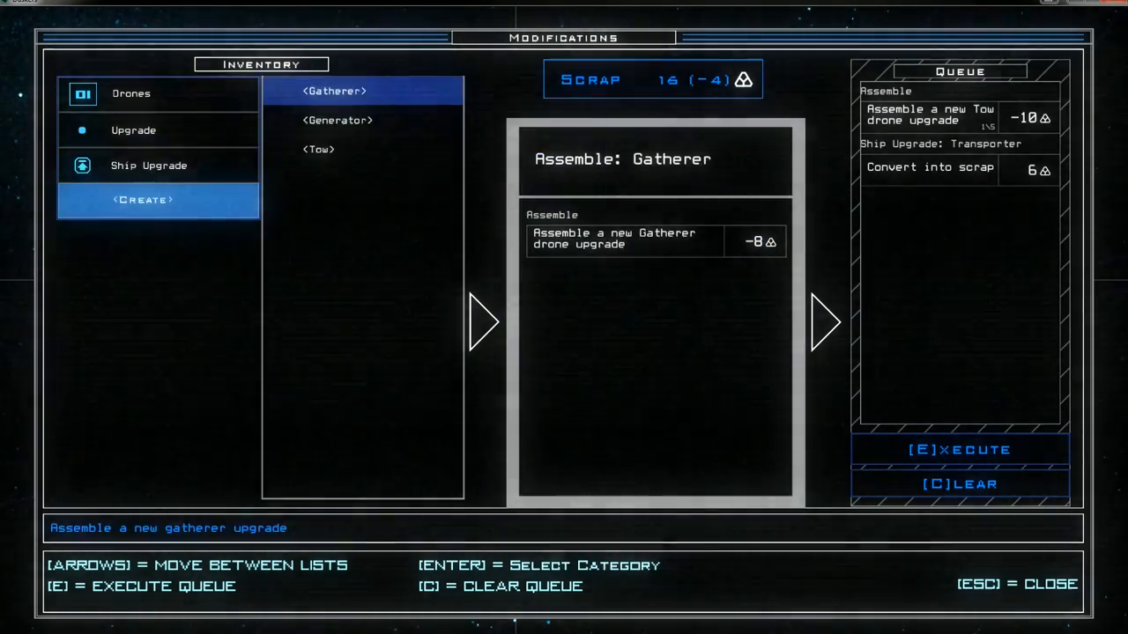
pyautogui.click(148, 166)
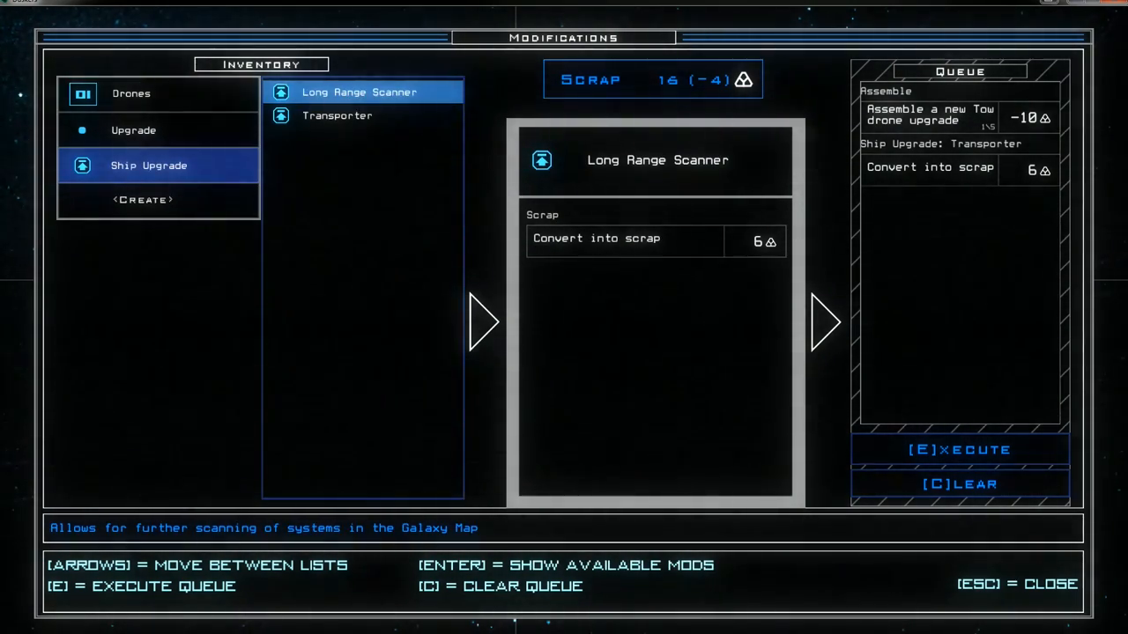
pyautogui.click(143, 199)
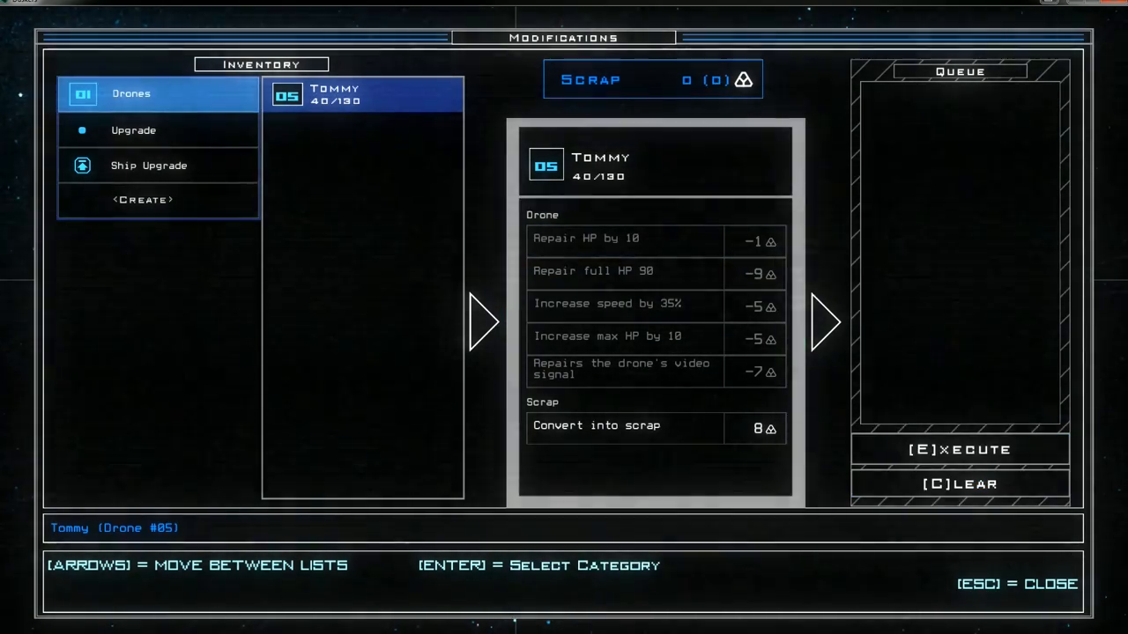
pyautogui.press('Escape')
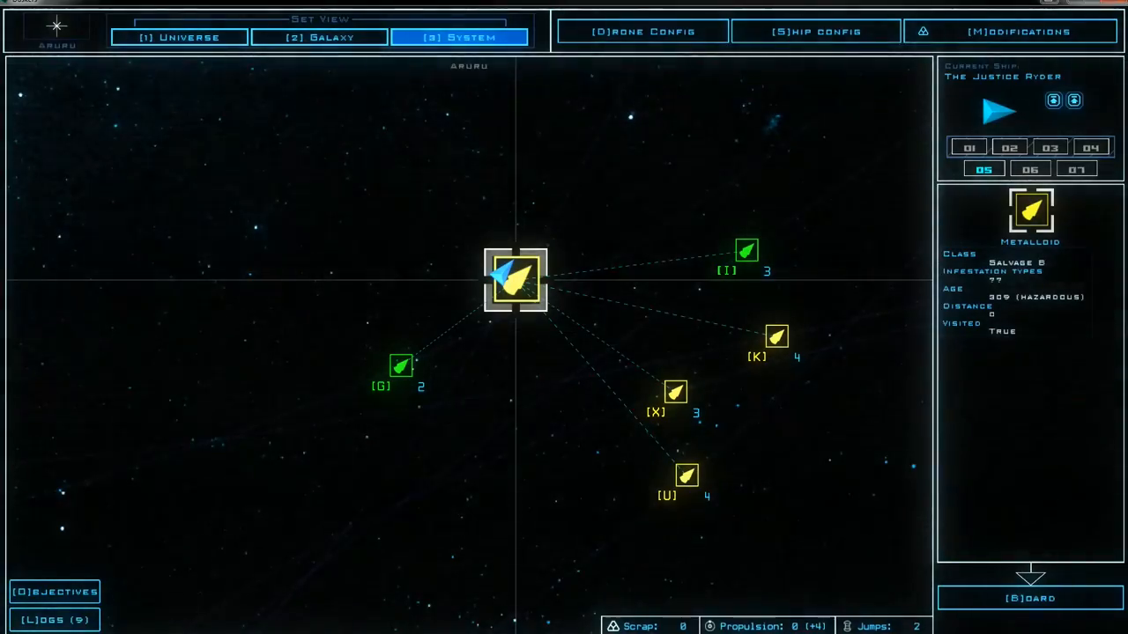
pyautogui.click(814, 32)
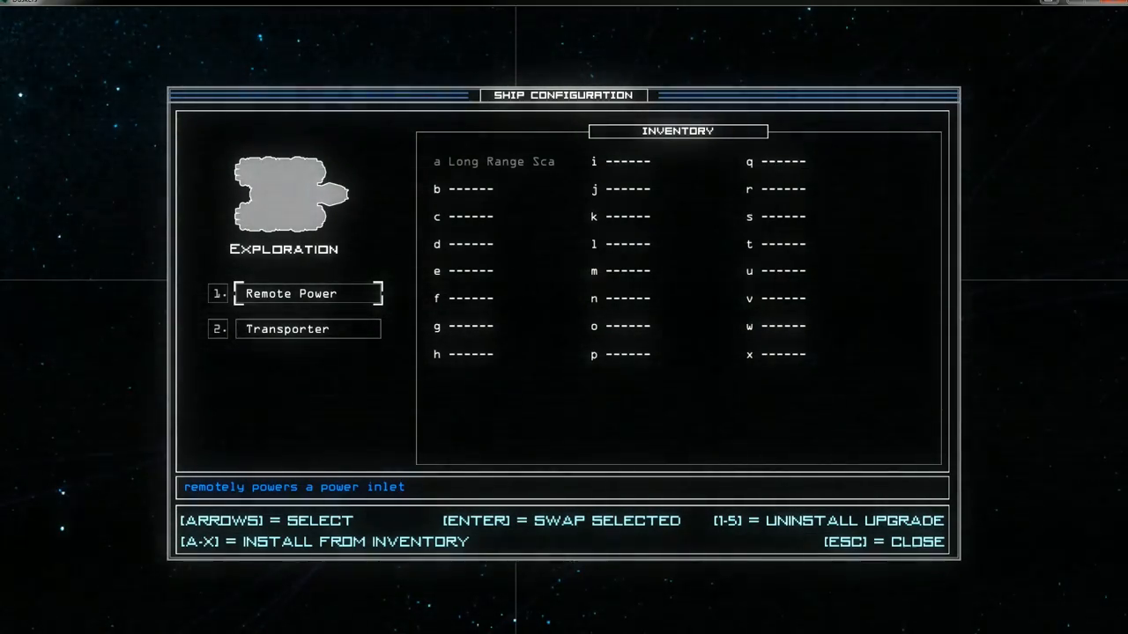
pyautogui.press('Escape')
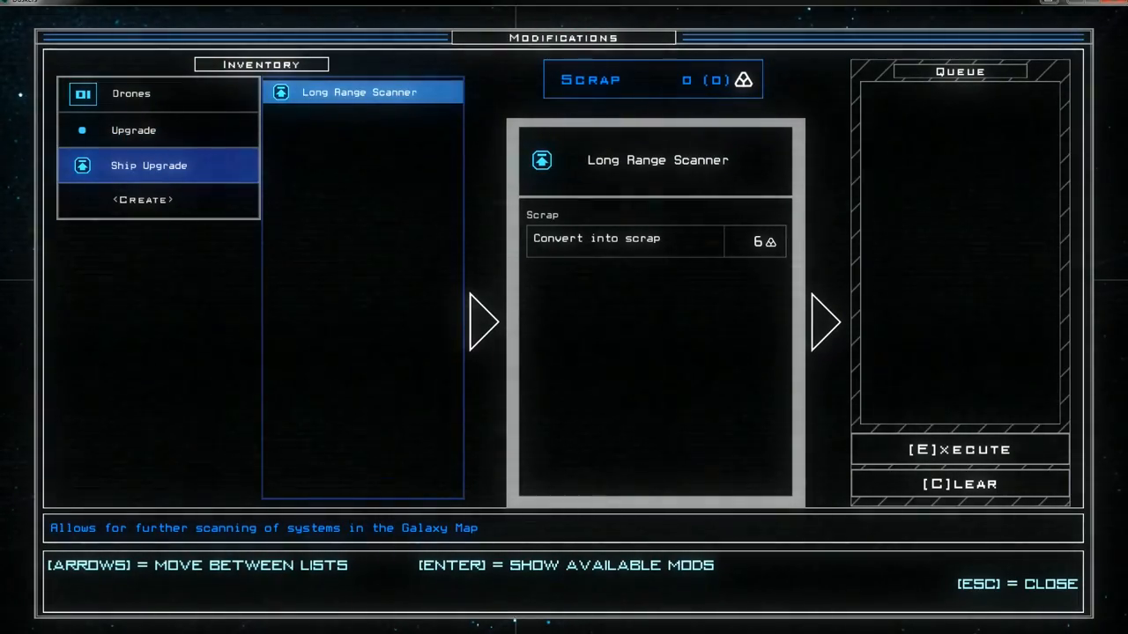
# Scrap the Long Range Scanner and queue the Lure drone upgrade for conversion into scrap
pyautogui.click(624, 239)
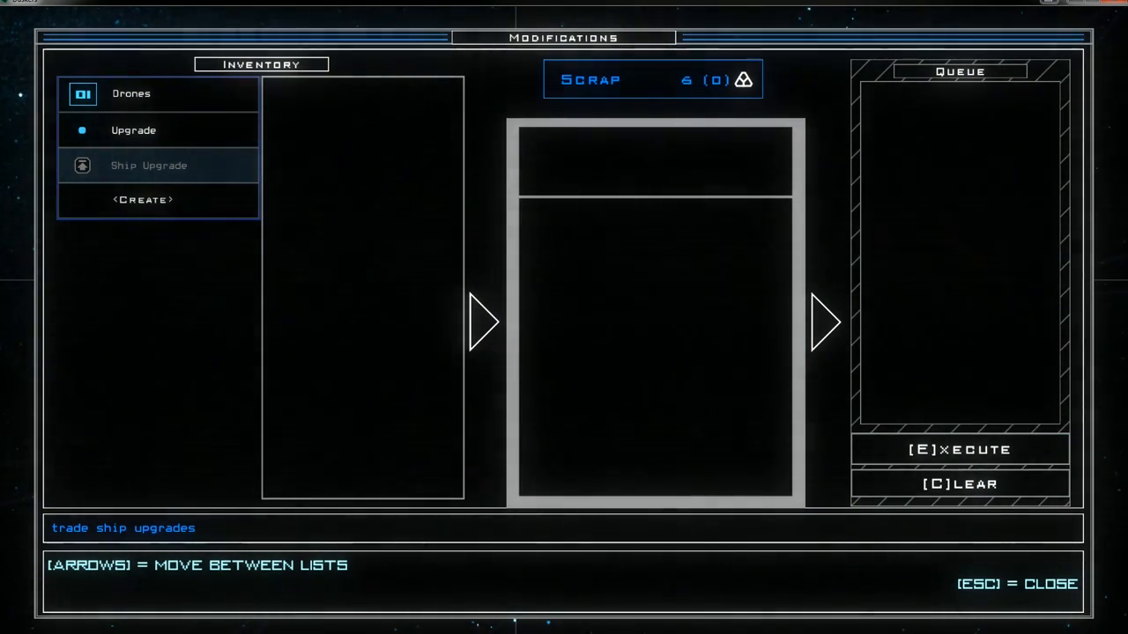
pyautogui.click(134, 131)
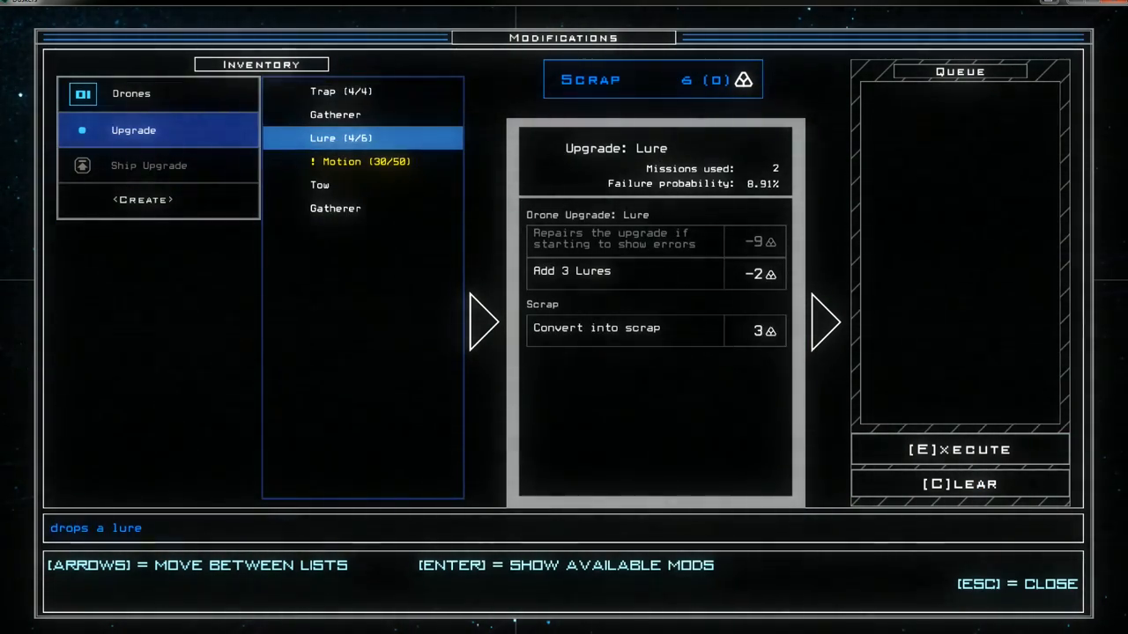
pyautogui.click(596, 327)
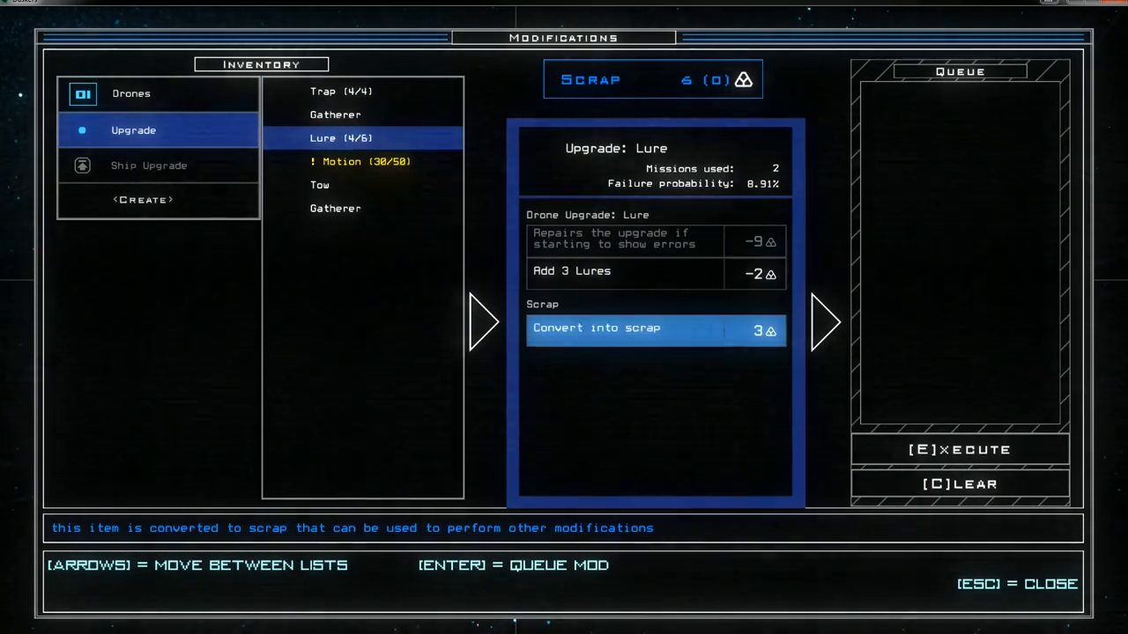
pyautogui.press('enter')
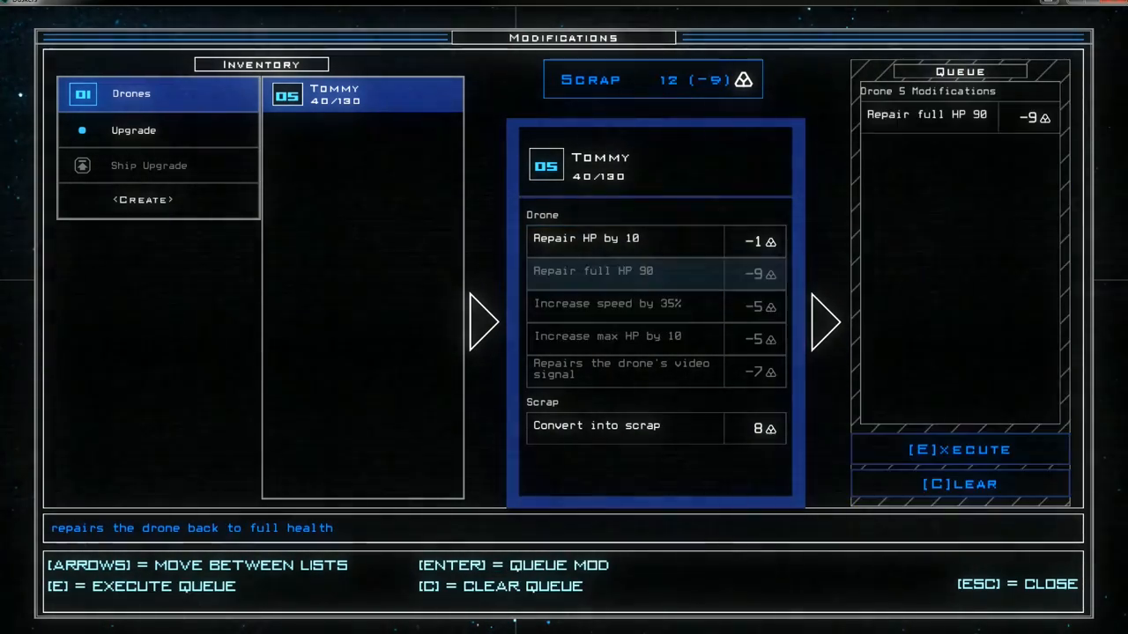
# Execute Tommy's queued full repair to 130/130 health
pyautogui.press('e')
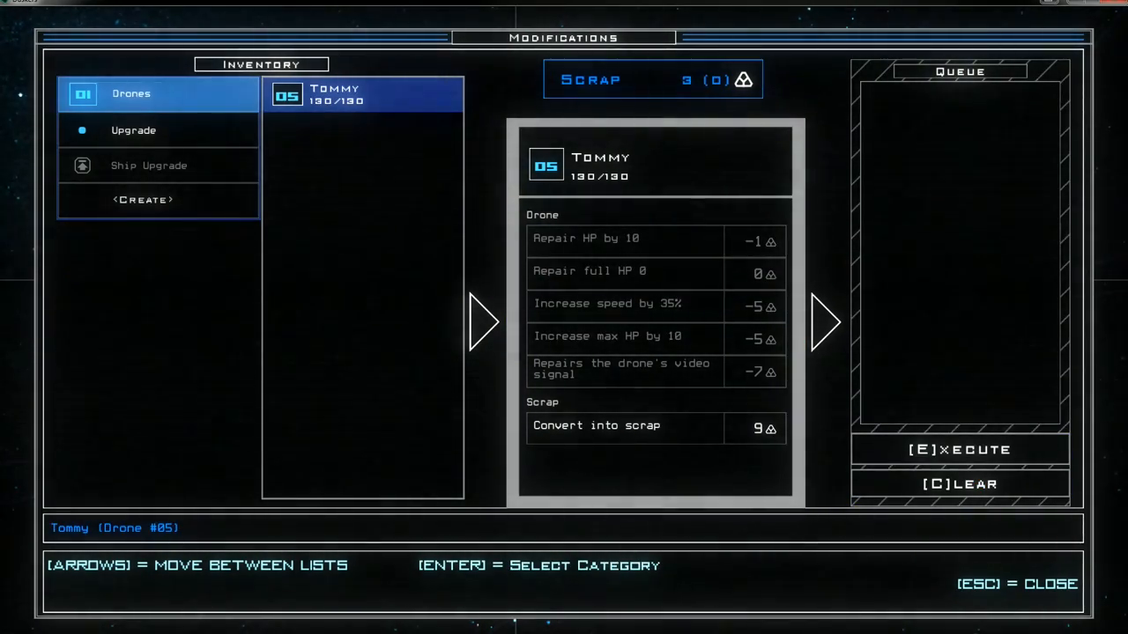
# Leave Modifications and swap Tommy from the reserves into boarding slot 1 in Drone Config
pyautogui.press('Escape')
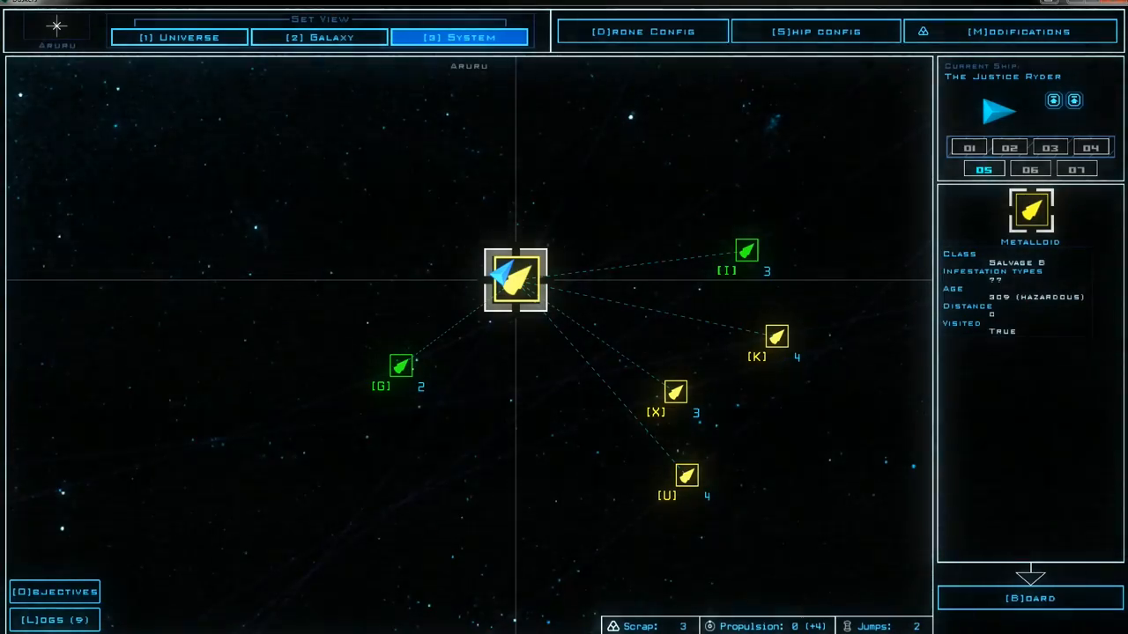
pyautogui.click(1012, 32)
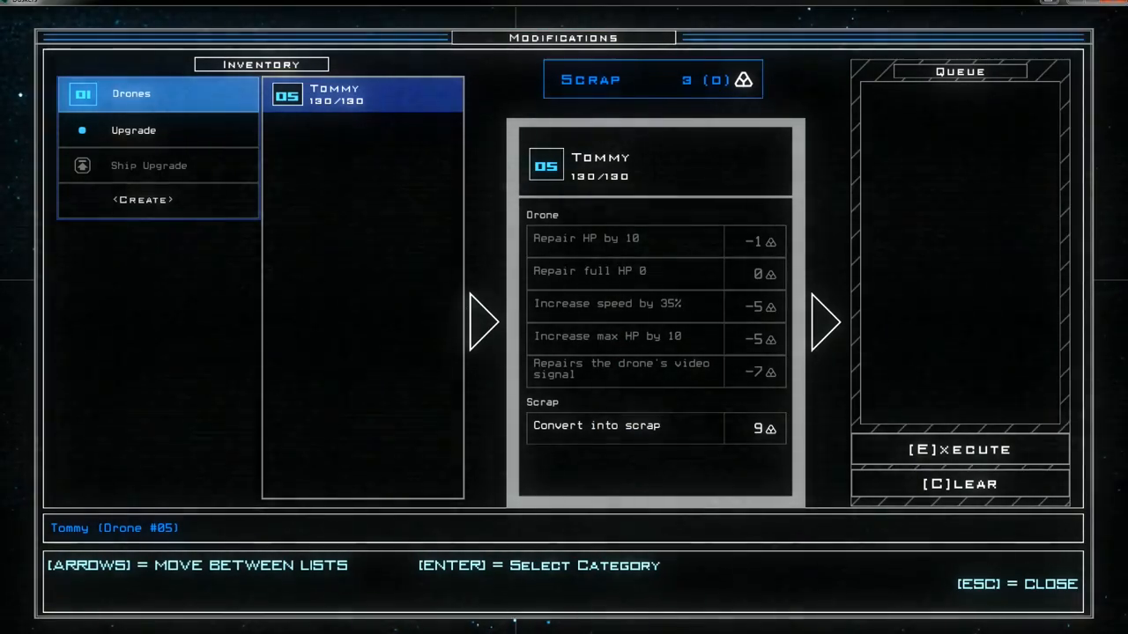
pyautogui.press('Escape')
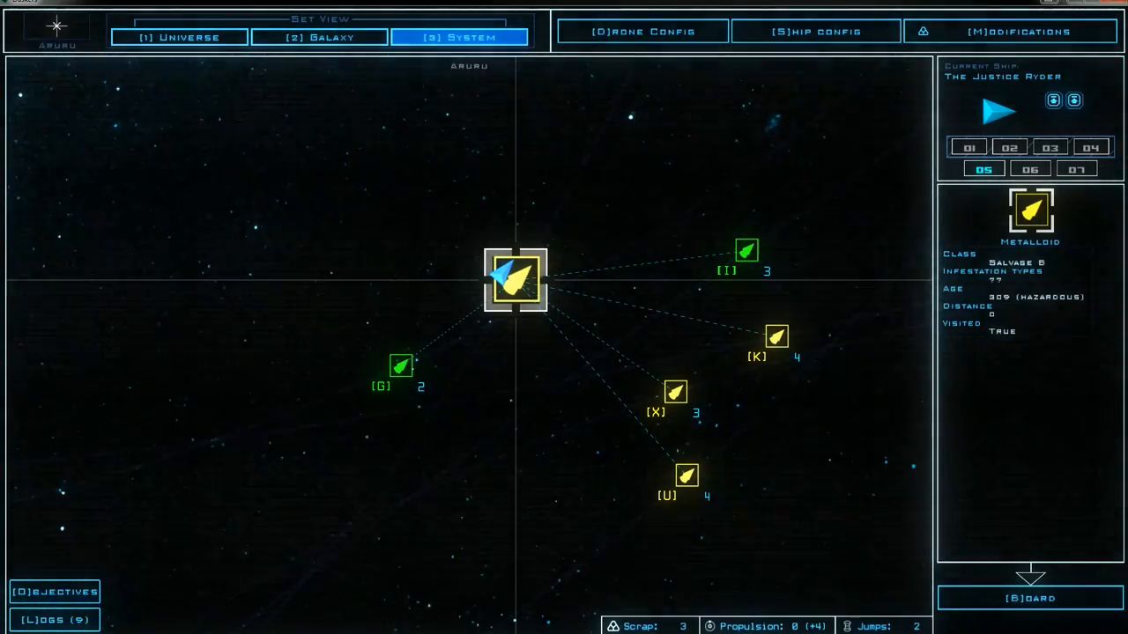
pyautogui.click(1029, 599)
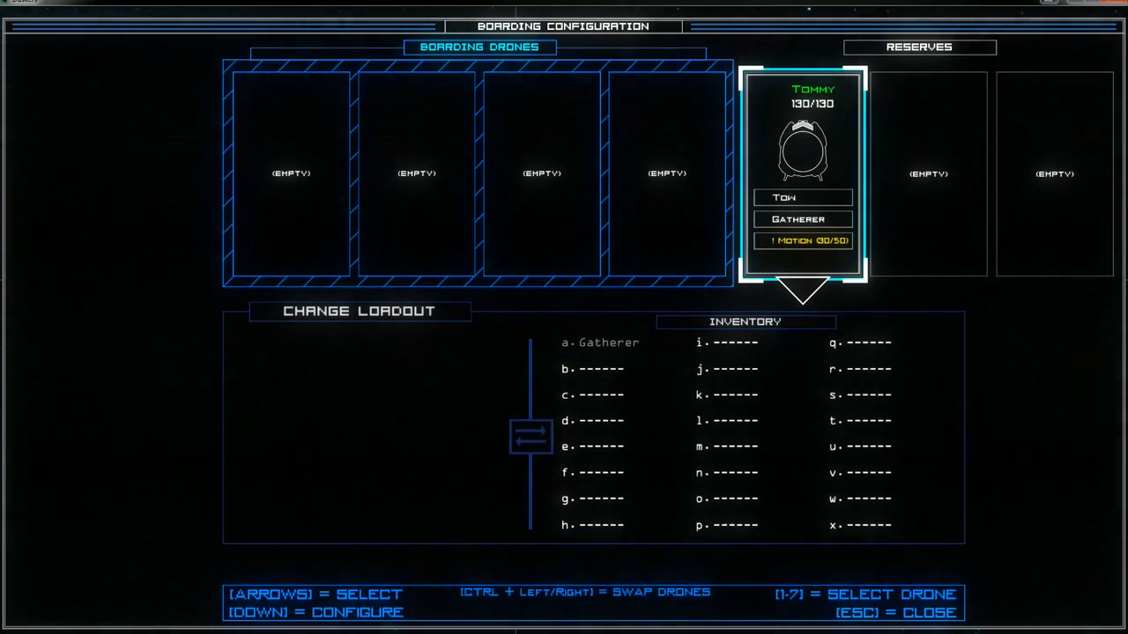
pyautogui.press('ctrl')
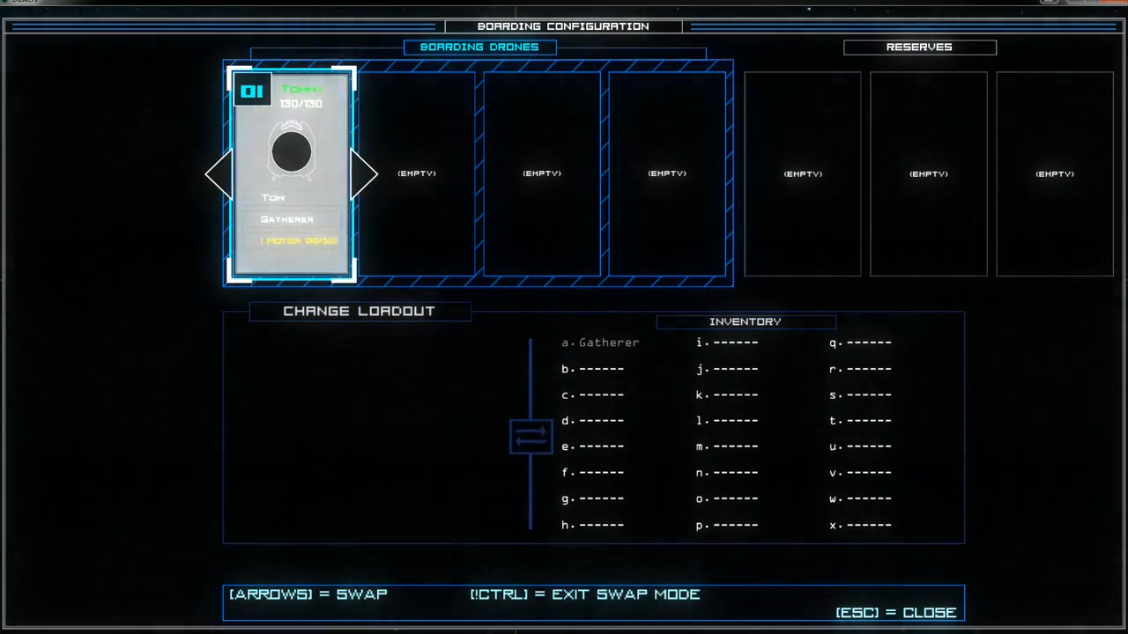
pyautogui.press('Escape')
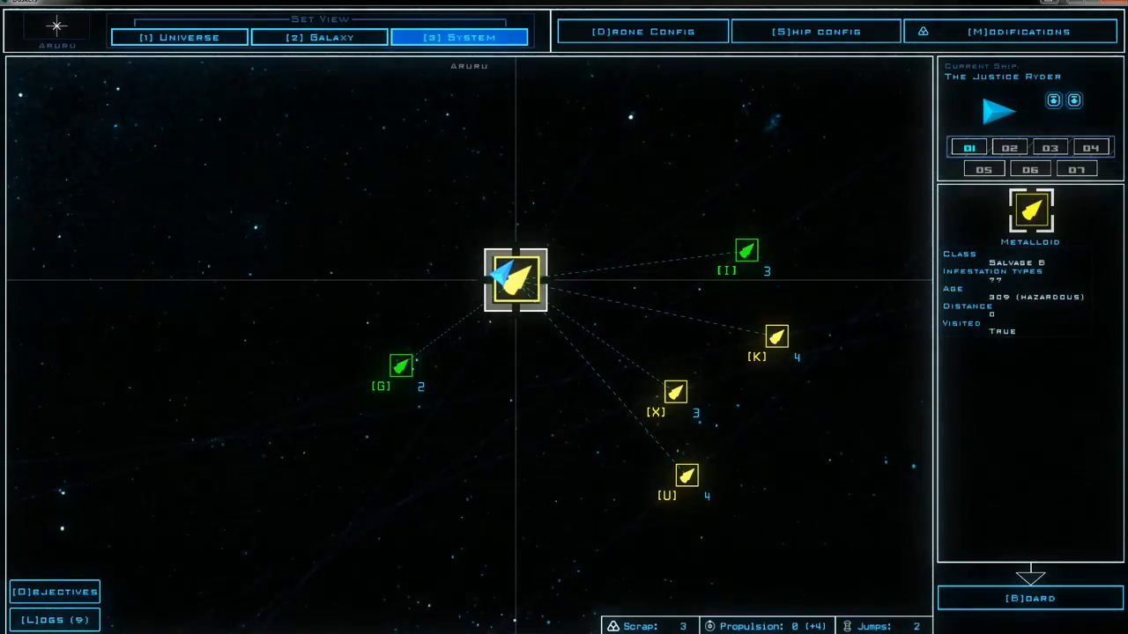
pyautogui.click(399, 365)
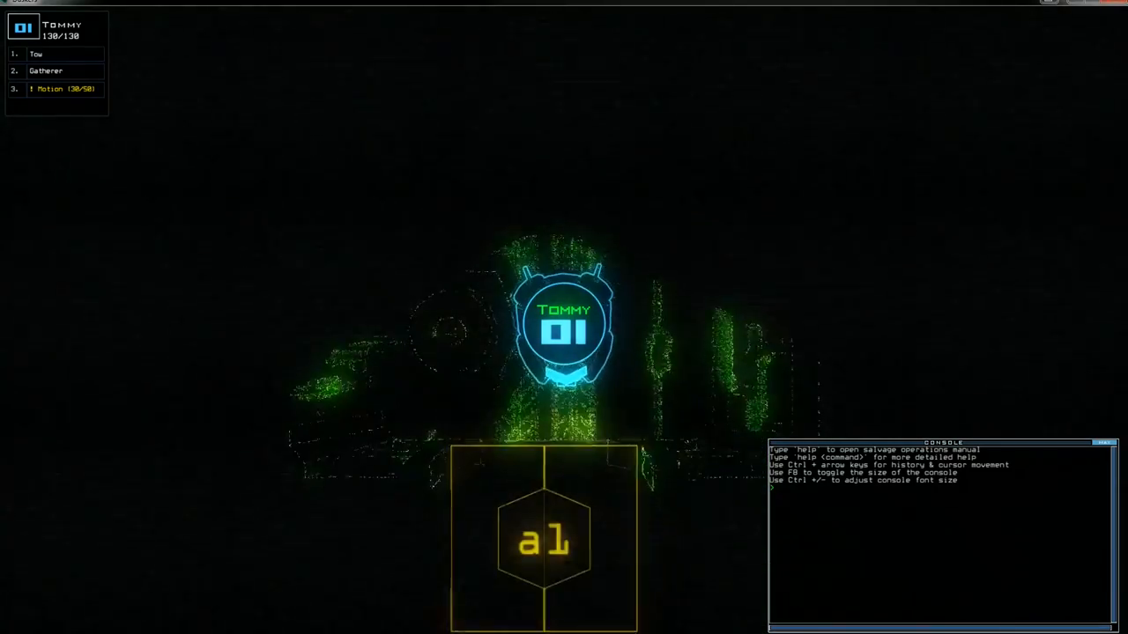
# Transport drone 1 into r2 and switch into its direct remote-control view
pyautogui.write('transport')
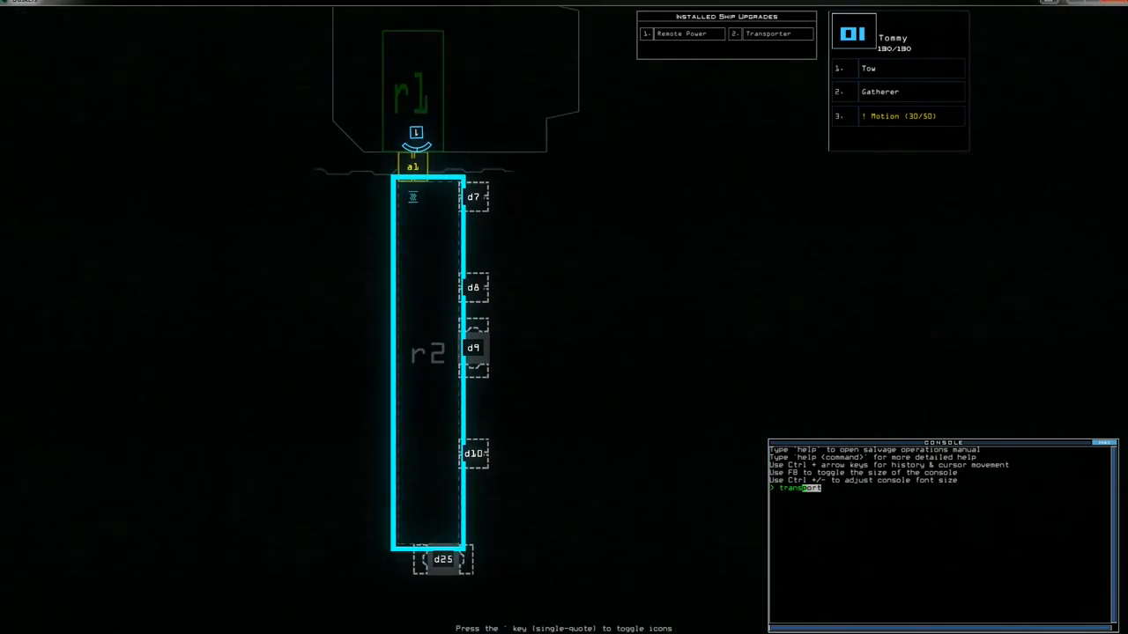
pyautogui.write('1')
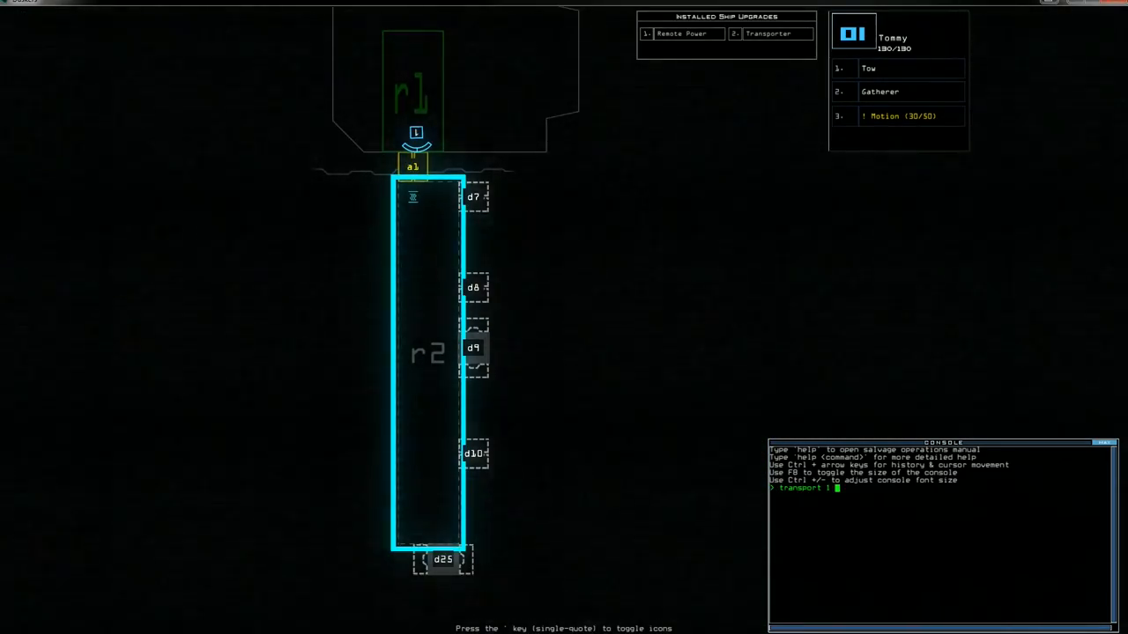
pyautogui.press('enter')
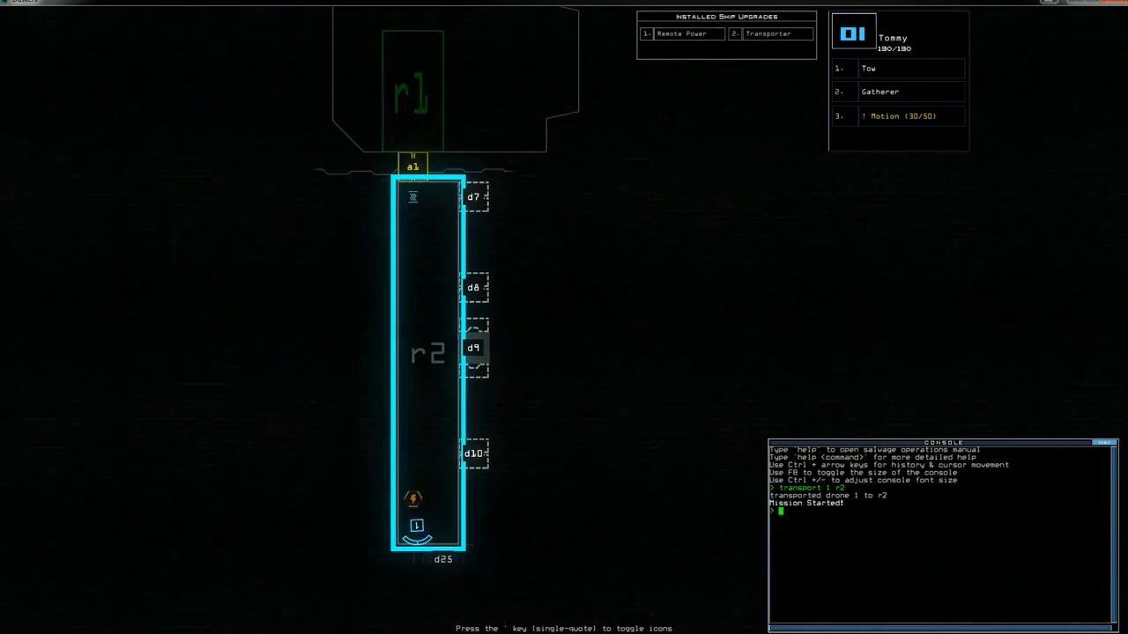
pyautogui.write('remote r2')
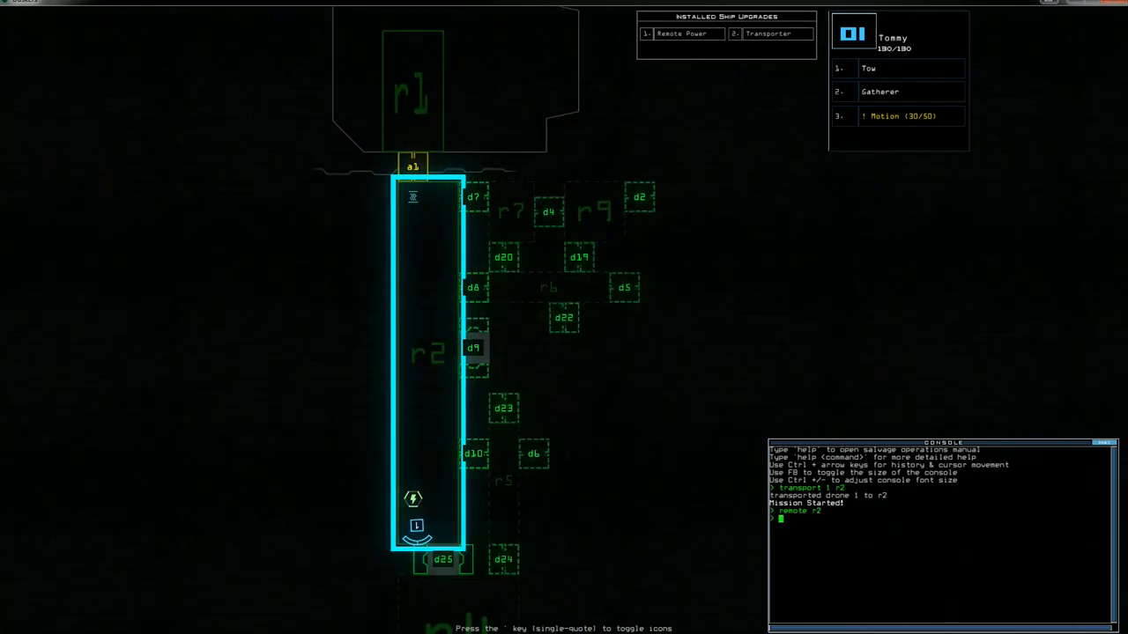
pyautogui.scroll(-3)
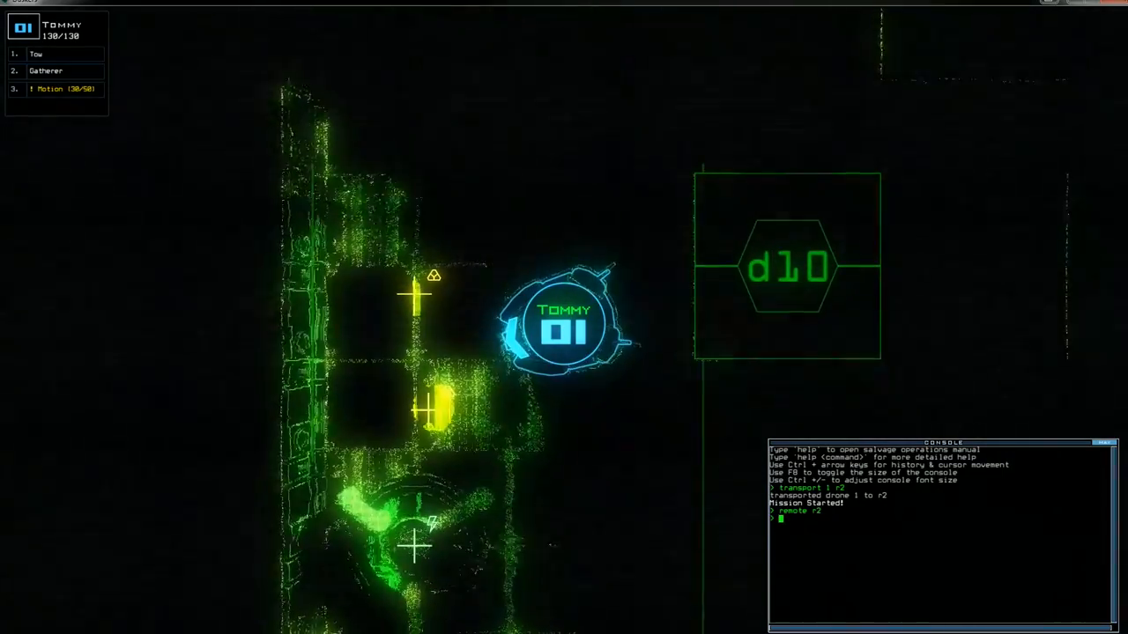
# Have drone 01 'gather all' scrap in the room east of r2, revealing r4 below
pyautogui.write('gather all')
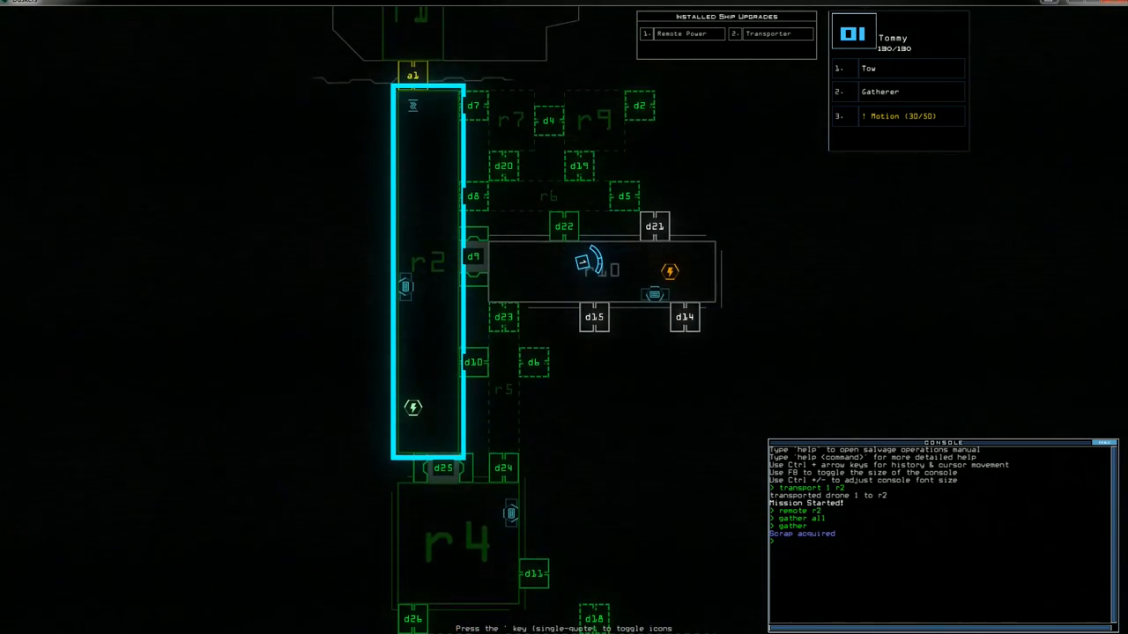
# Open doors d9 and d5 and remote-scan r2 and r10, revealing rooms r11, r12, r13 and r15
pyautogui.write('d9')
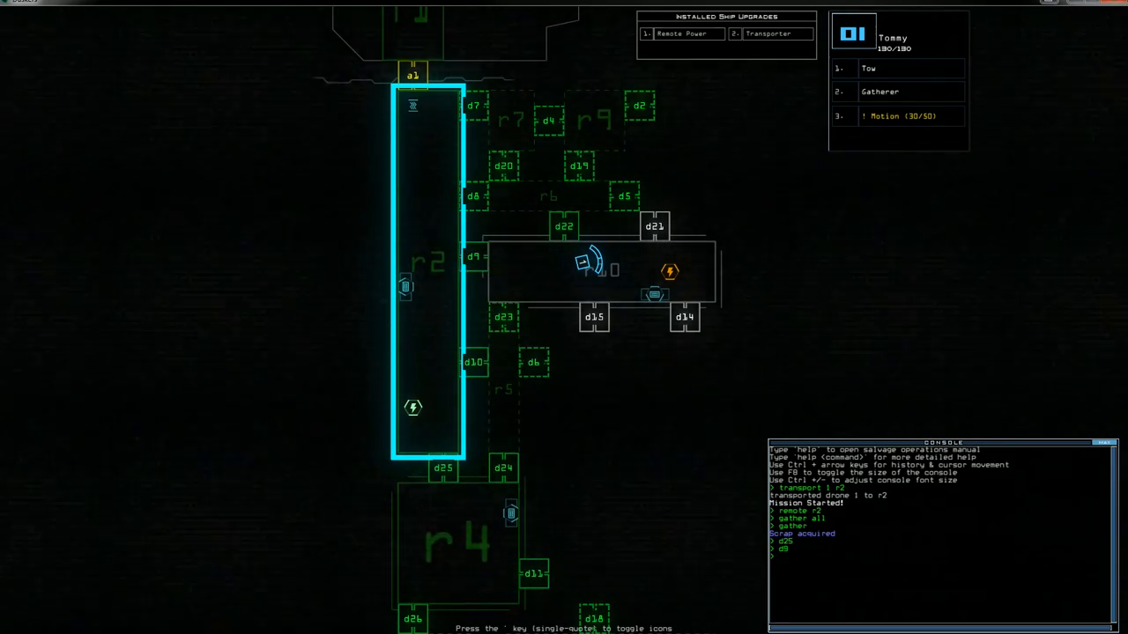
pyautogui.write('remote')
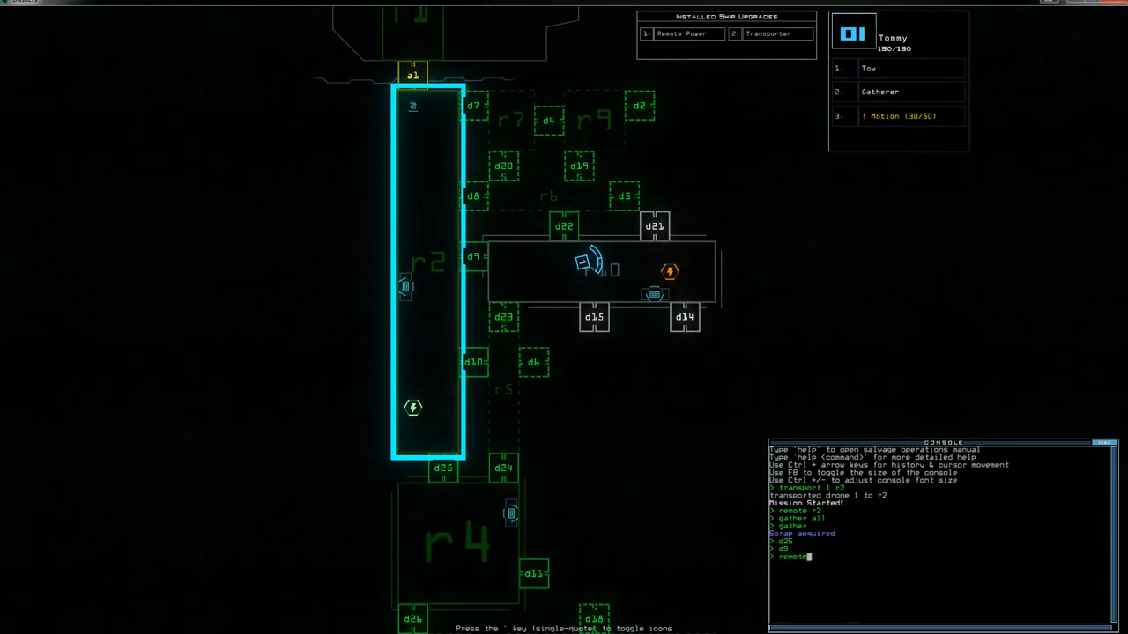
pyautogui.write('r')
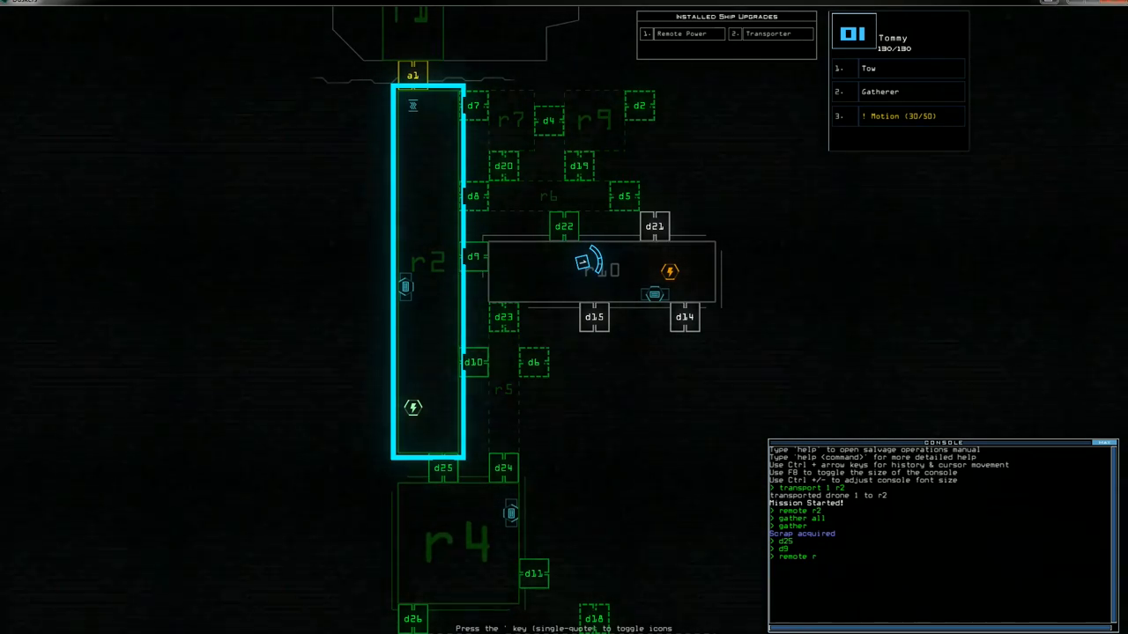
pyautogui.write('remote')
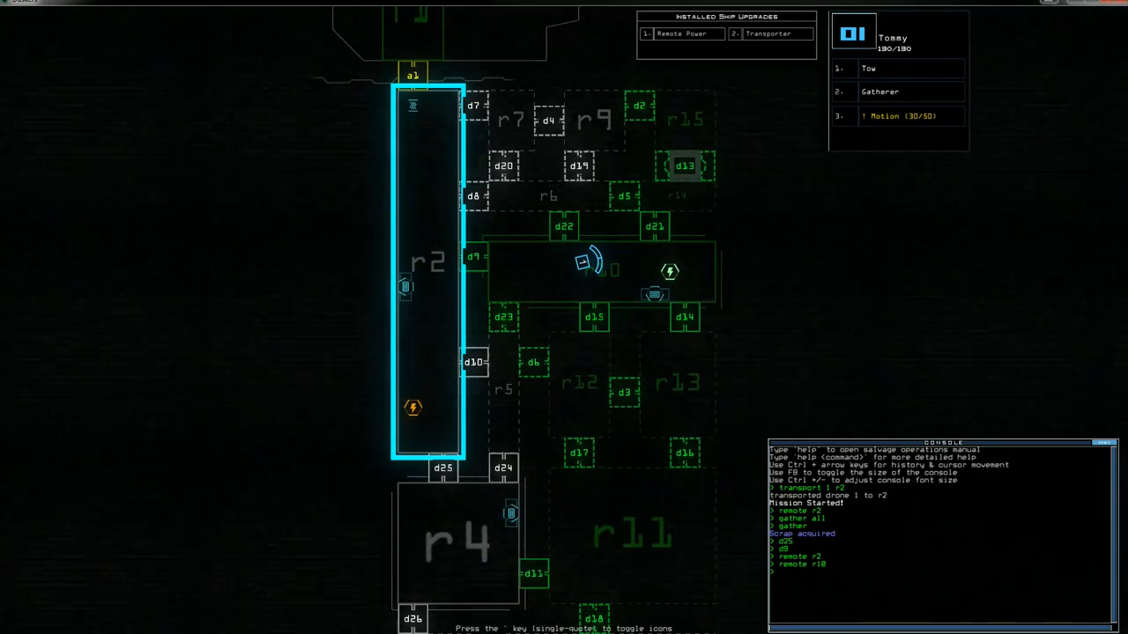
pyautogui.scroll(-3)
pyautogui.write('mo')
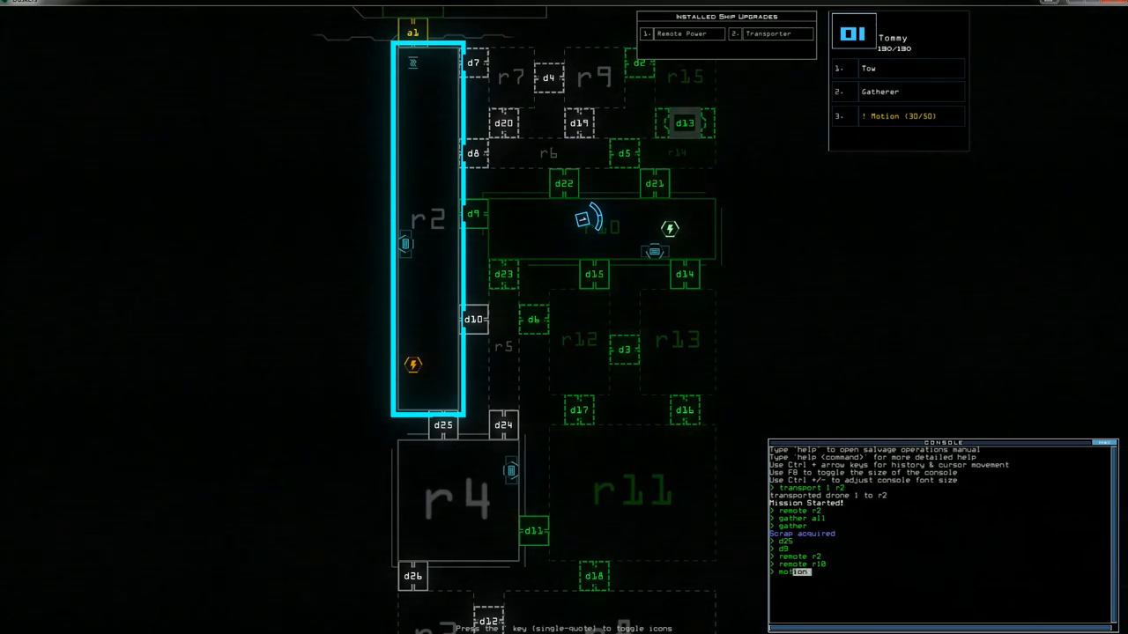
# Run the motion scan over r10, r9 and r7, logging a strong transporter receiver signal in r2
pyautogui.press('enter')
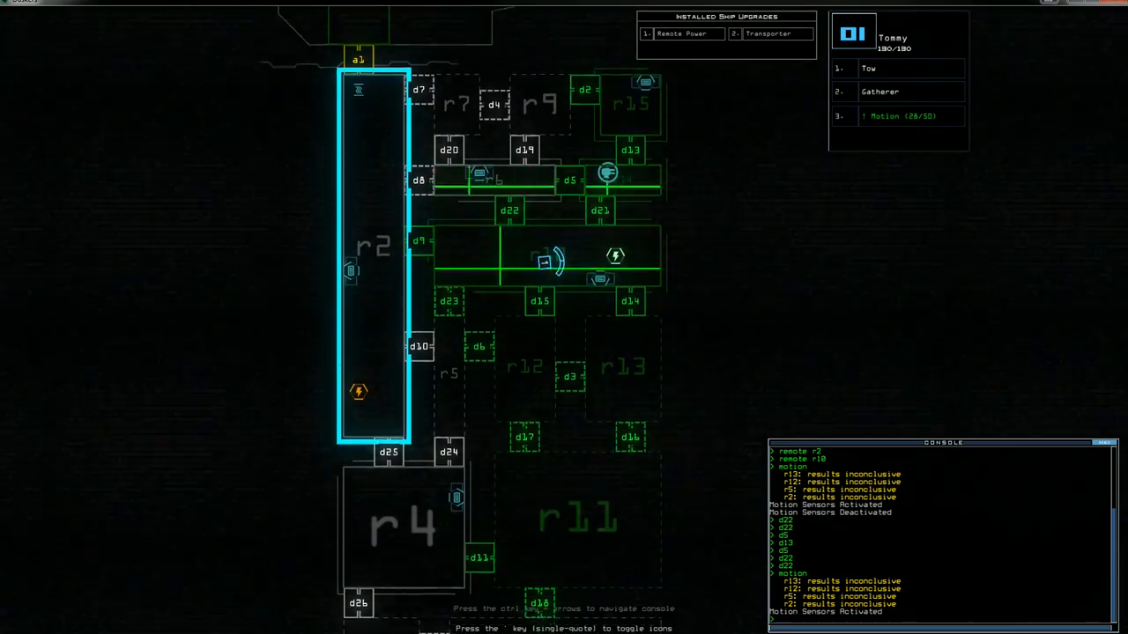
pyautogui.scroll(-3)
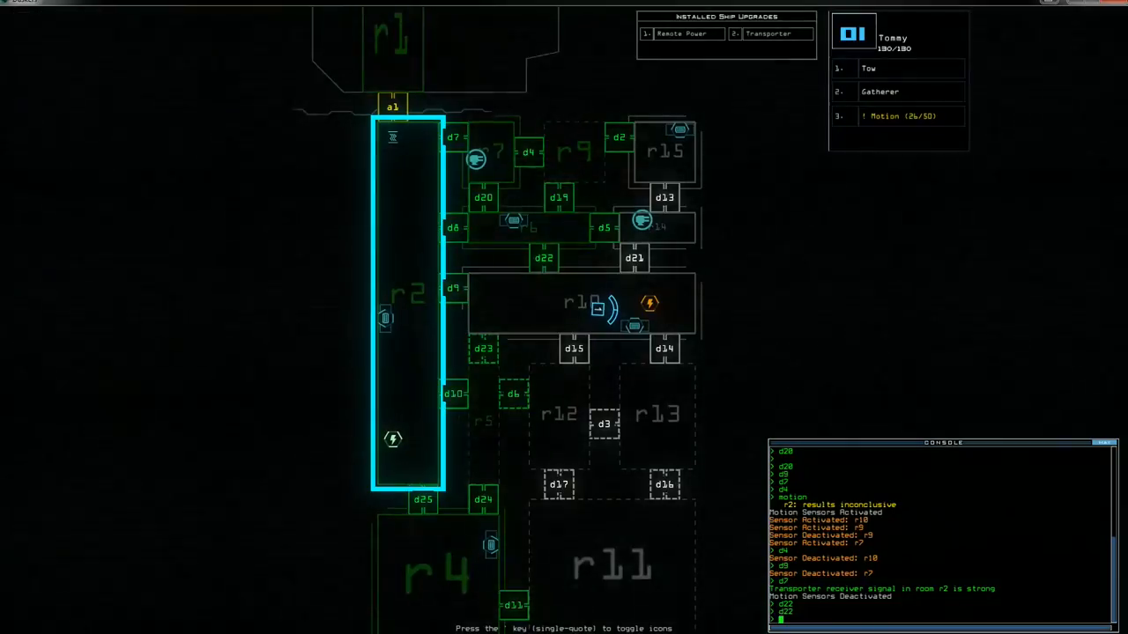
# Remote drones into r10 to gather propulsion, fuel and scrap, close d3, and motion-scan r11–r13
pyautogui.write('remote')
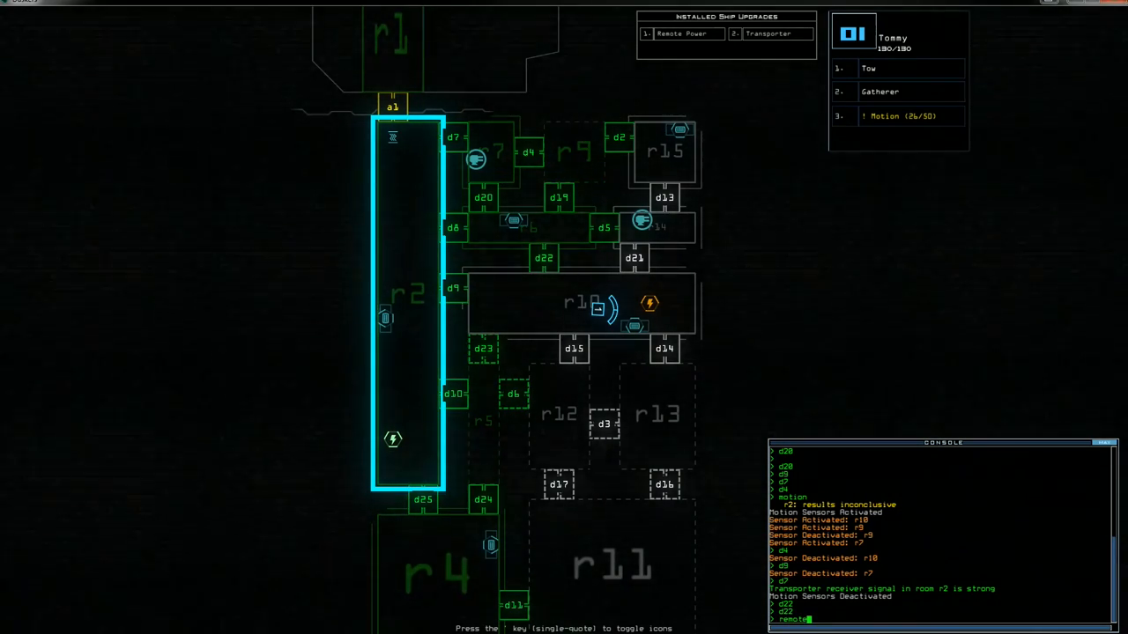
pyautogui.write('r')
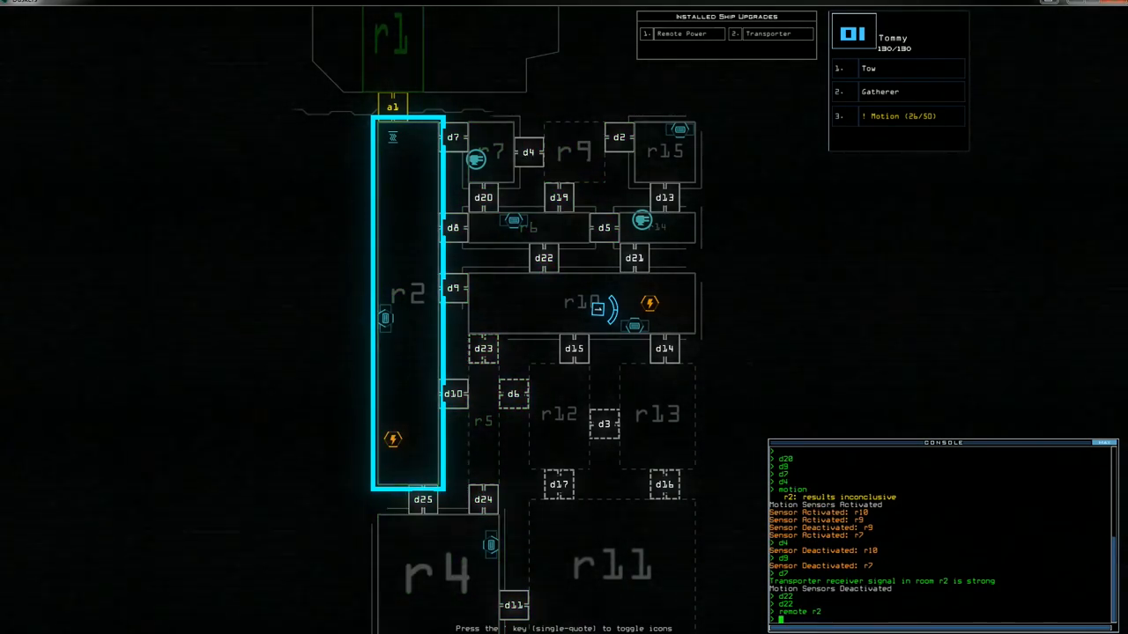
pyautogui.write('remote')
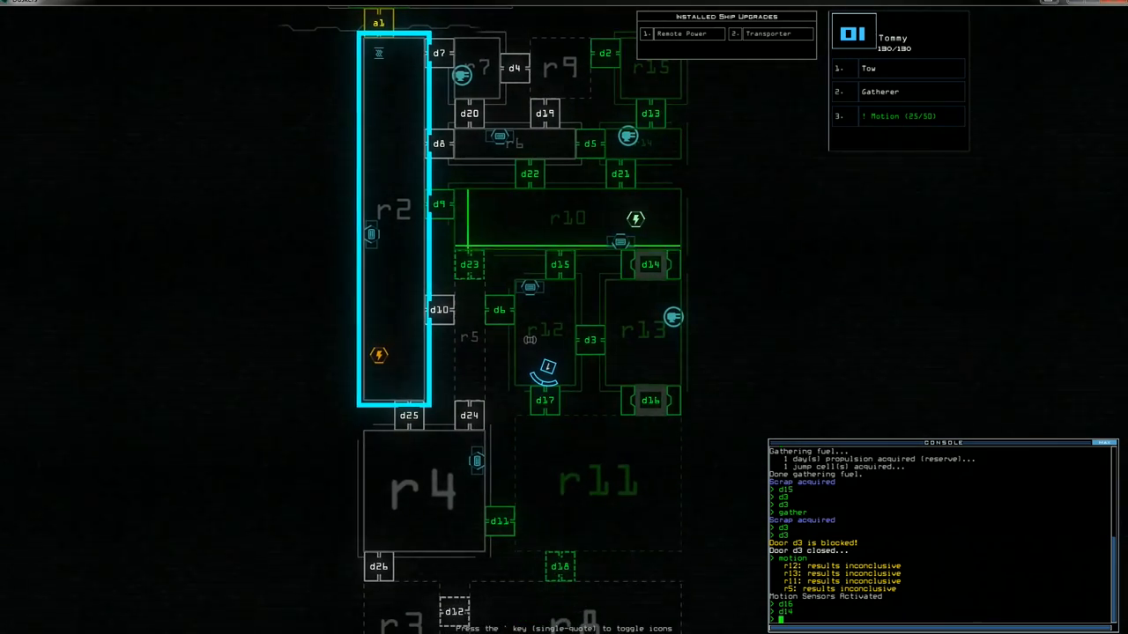
# Review r13's found items — three ship upgrades and an access terminal — and the new r7 transporter alert
pyautogui.scroll(-3)
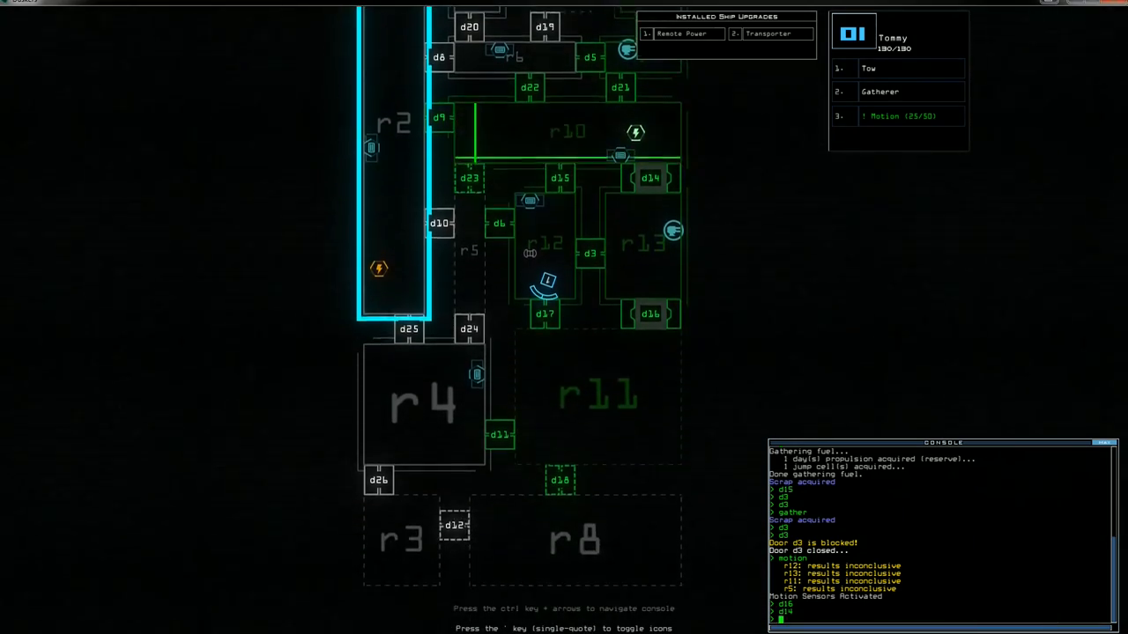
pyautogui.scroll(-3)
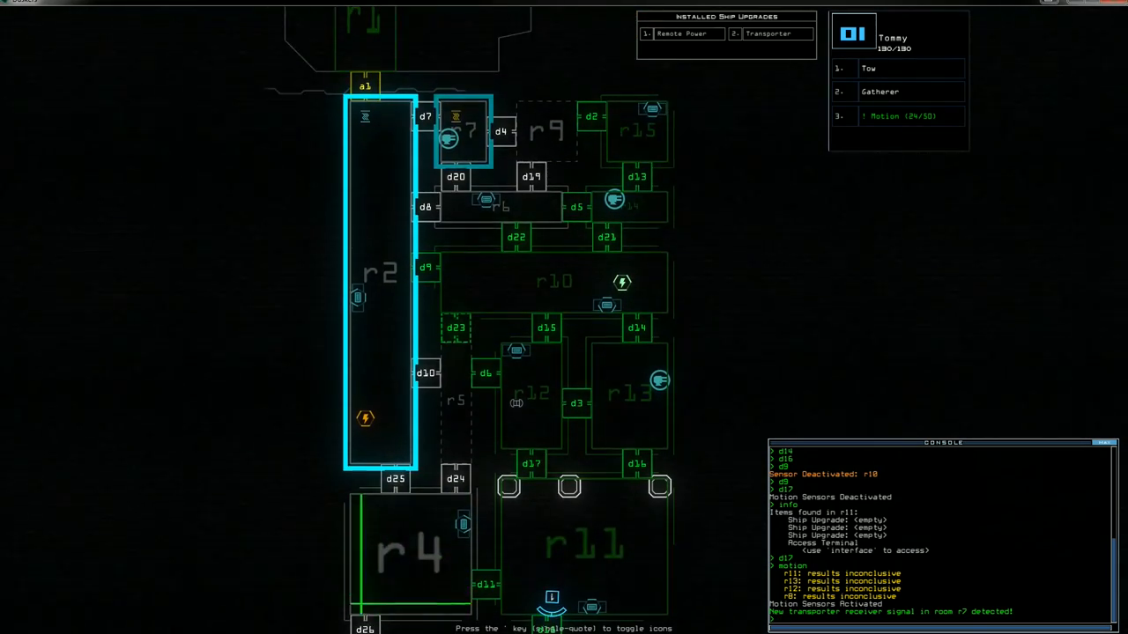
pyautogui.click(409, 550)
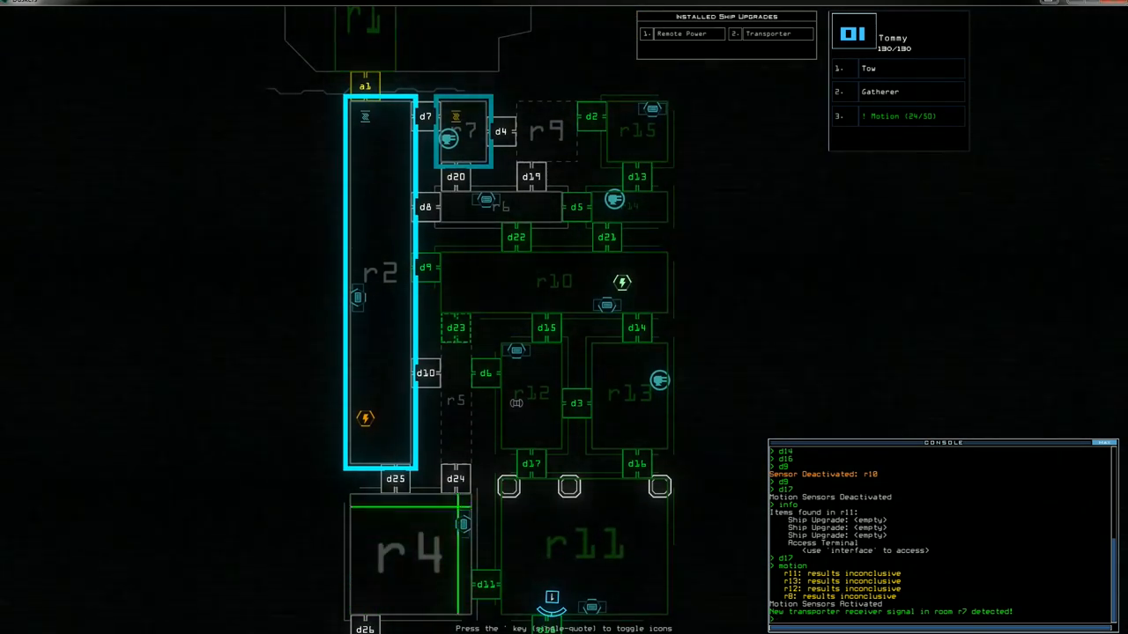
pyautogui.scroll(-3)
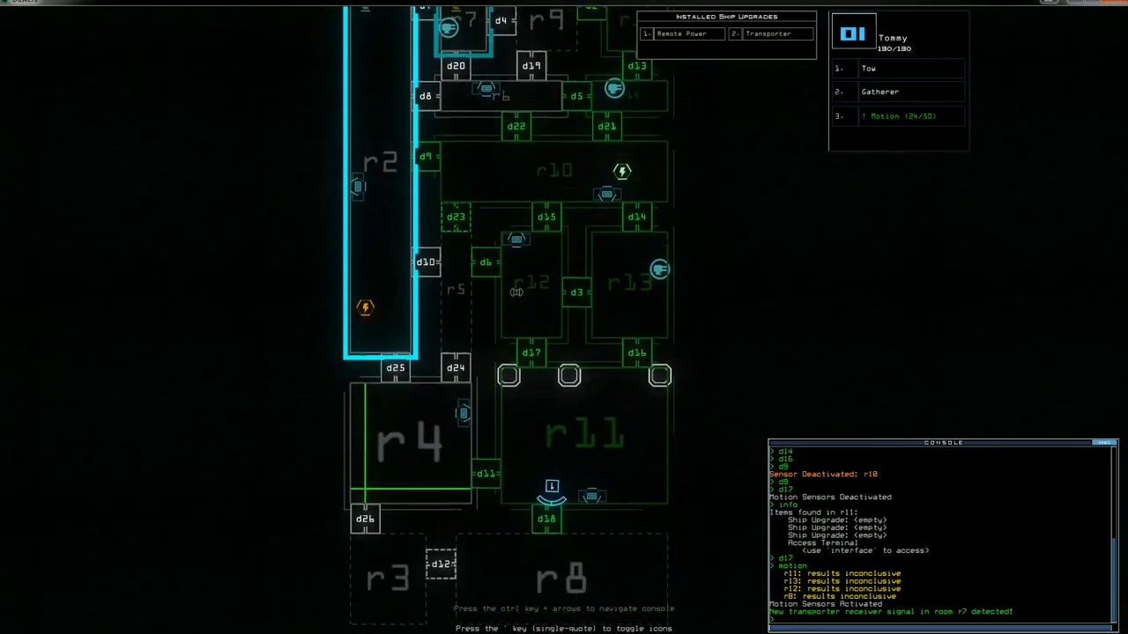